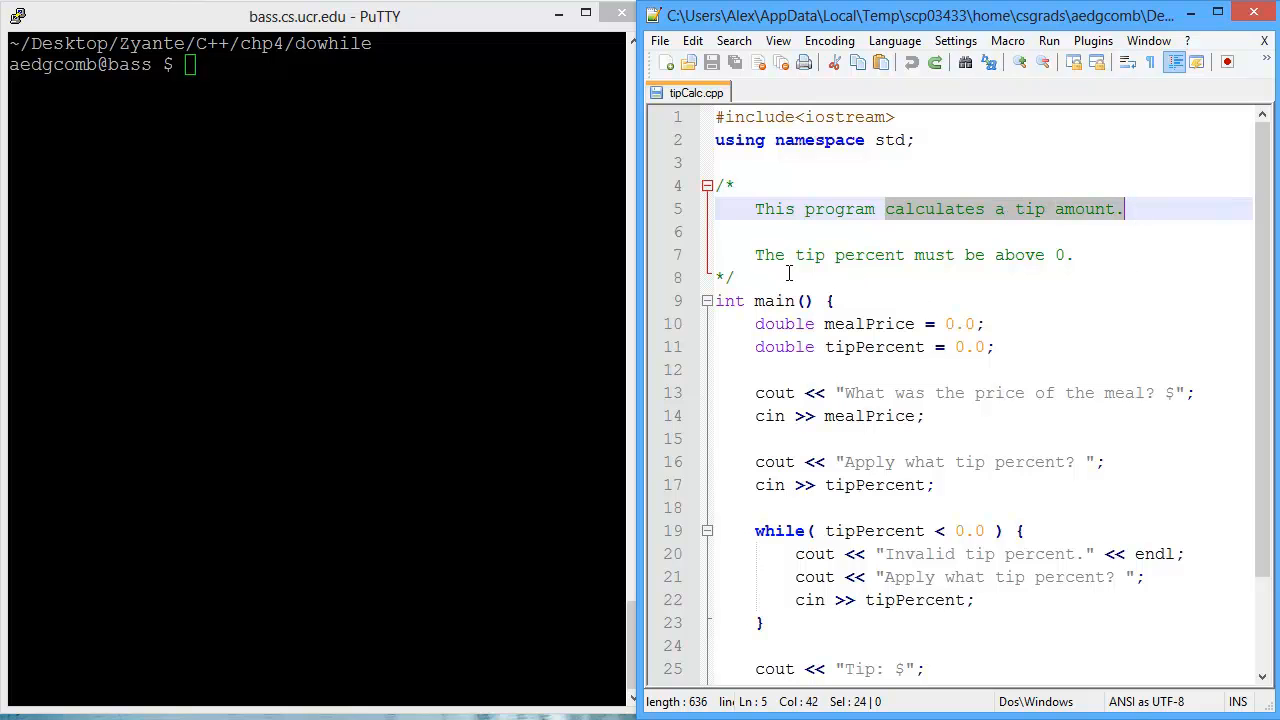
Compile tipCalc.cpp with g++ and run it on a $100 meal at 15 percent, getting Tip: $15.
click(1076, 254)
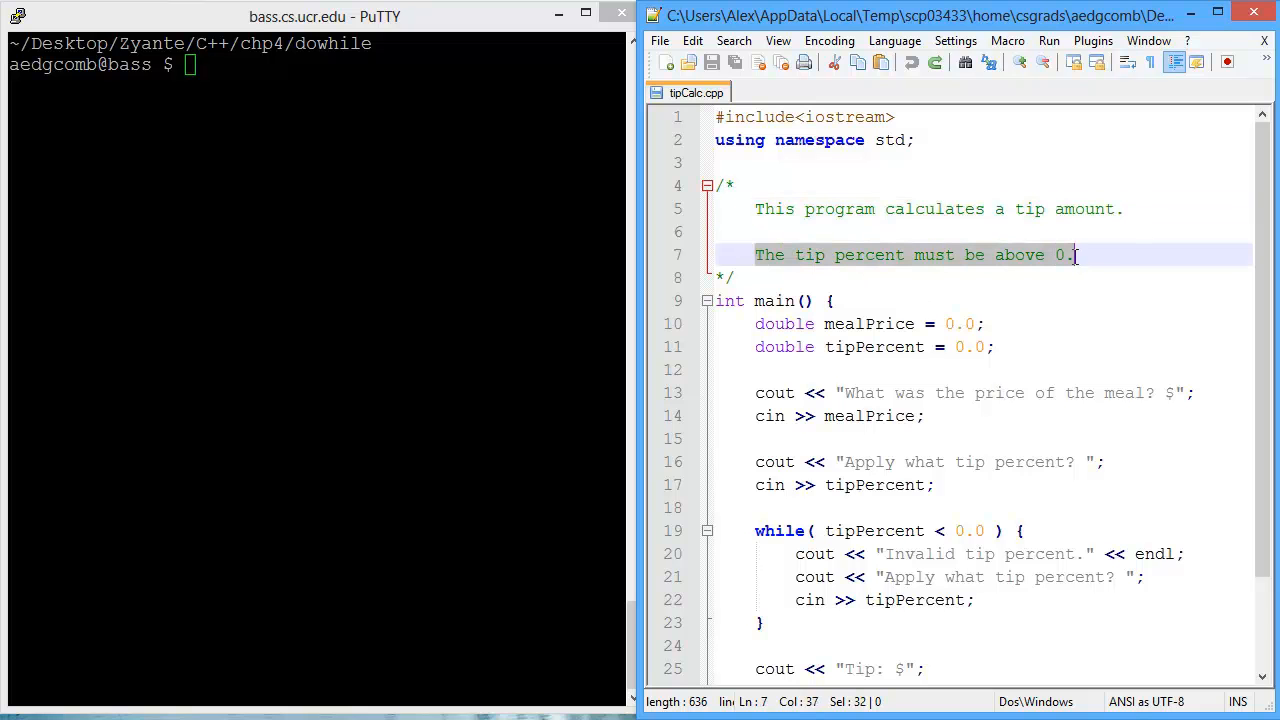
click(316, 244)
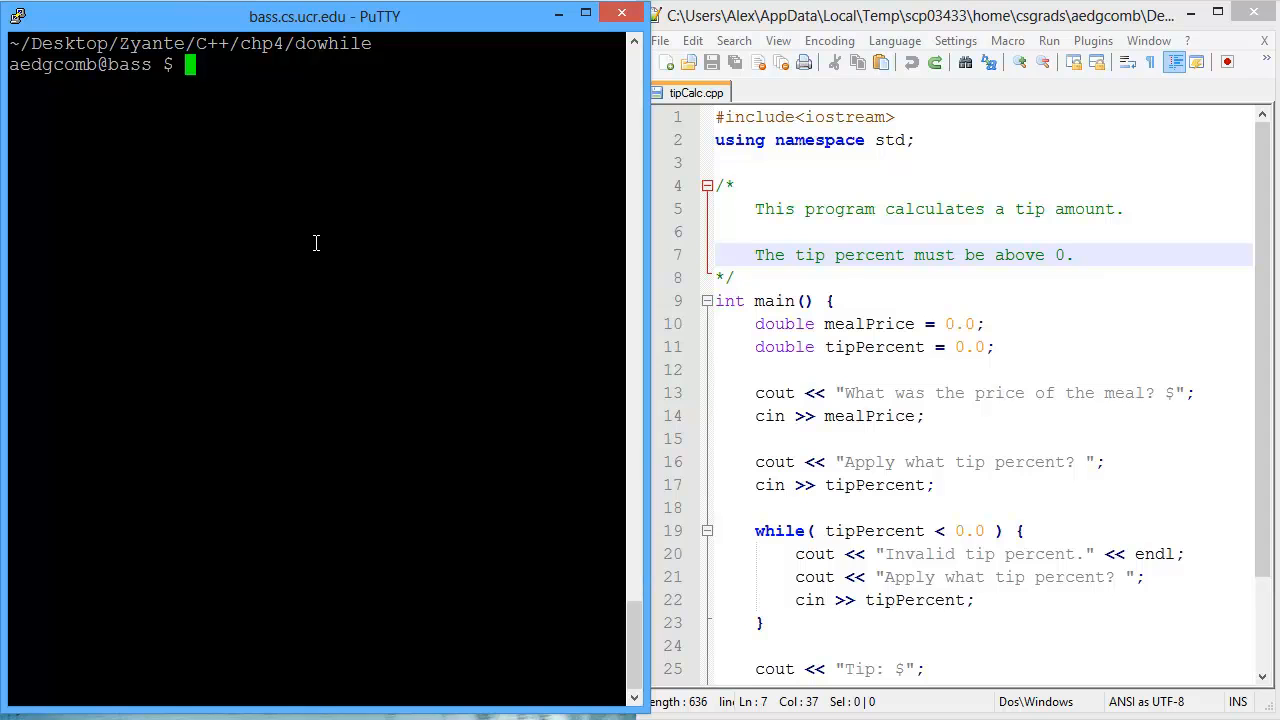
text(g++ tipCalc.cpp)
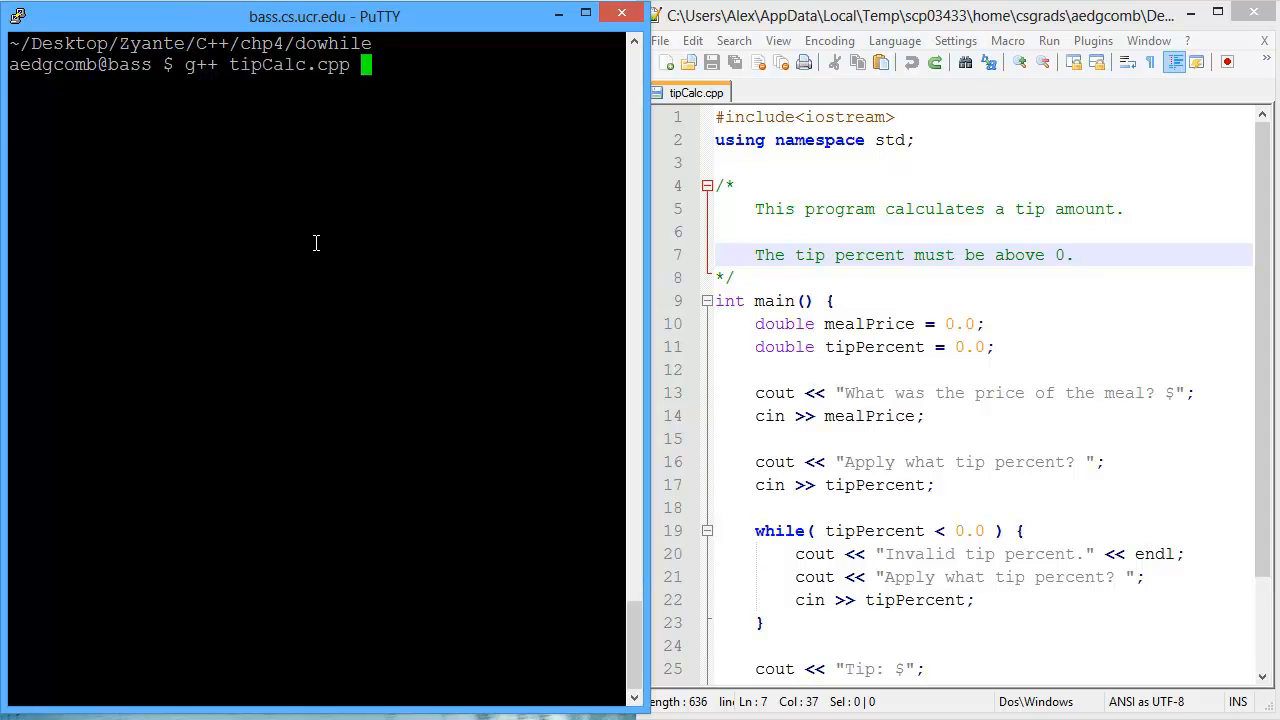
text(./a.out)
text(100)
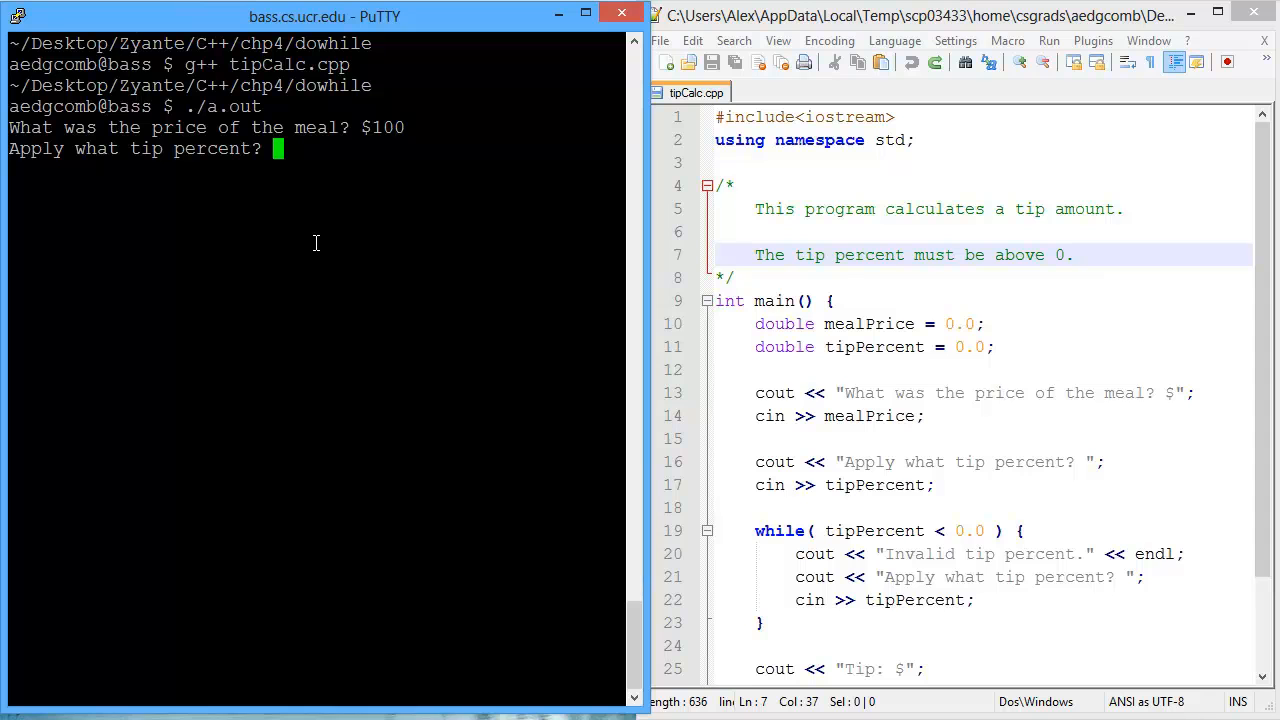
text(15)
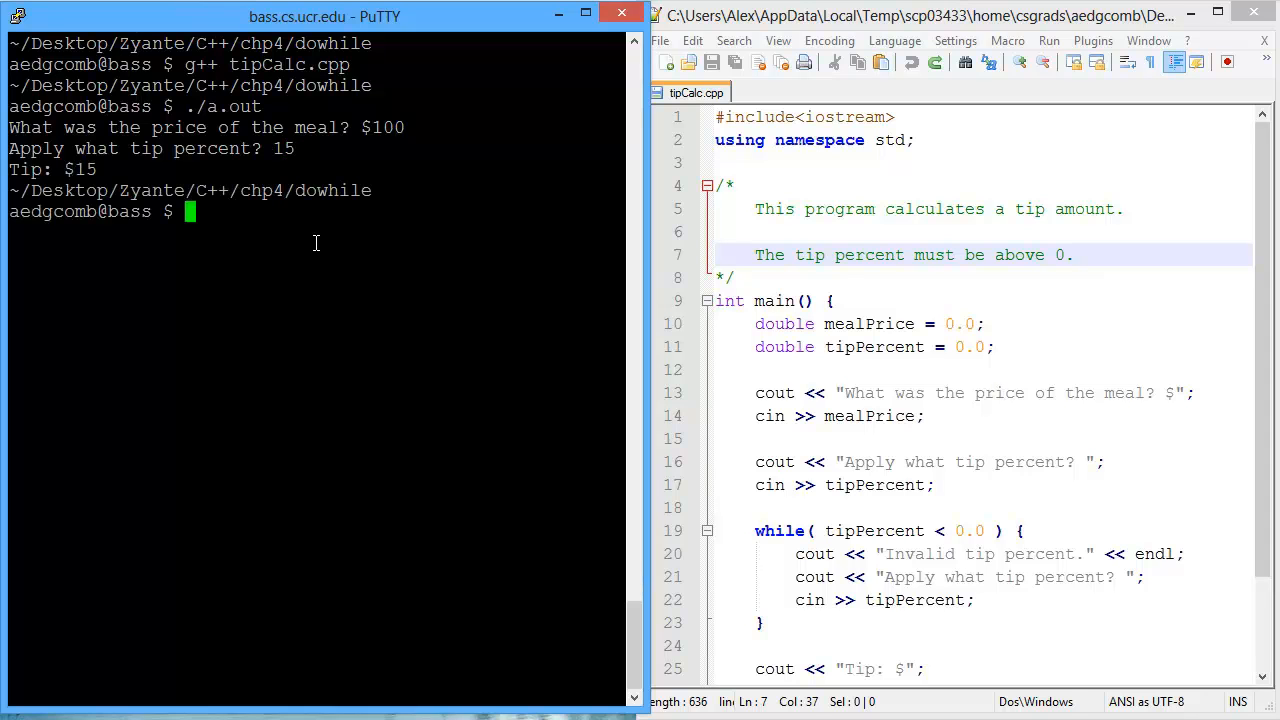
Run ./a.out again with a $50 meal at 10 percent, getting Tip: $5.
text(./a.out)
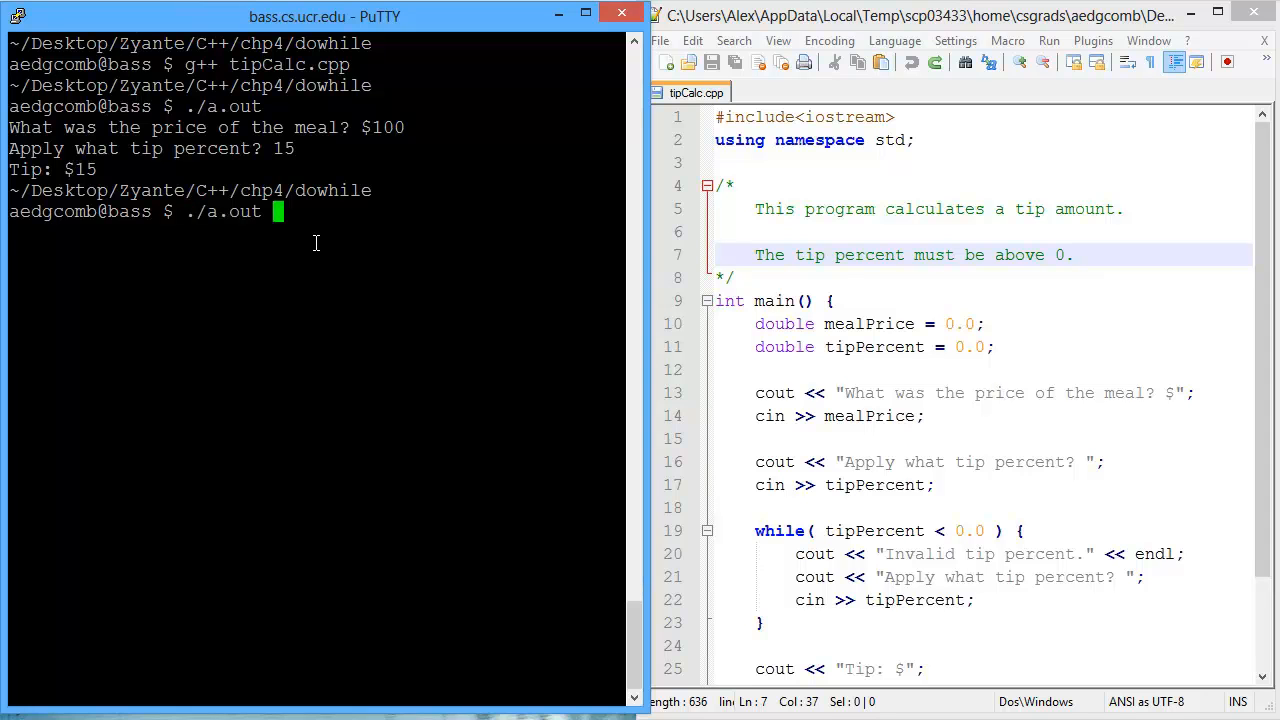
text(50)
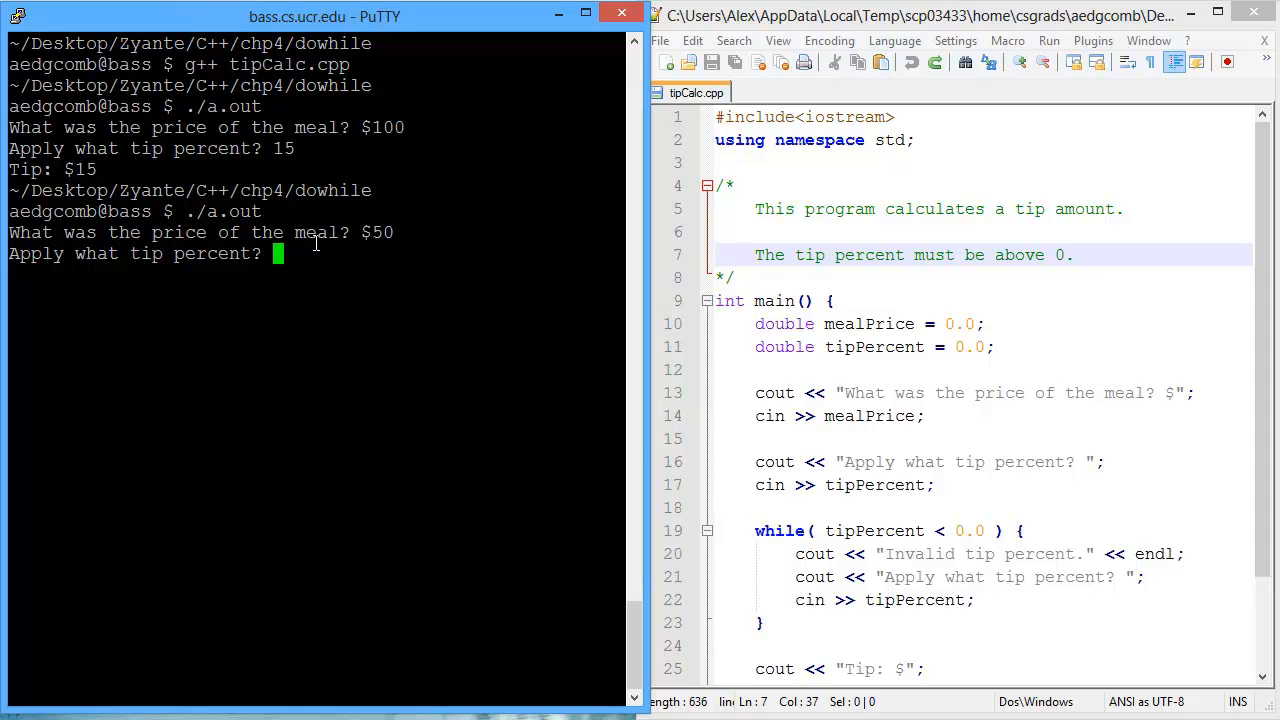
text(10)
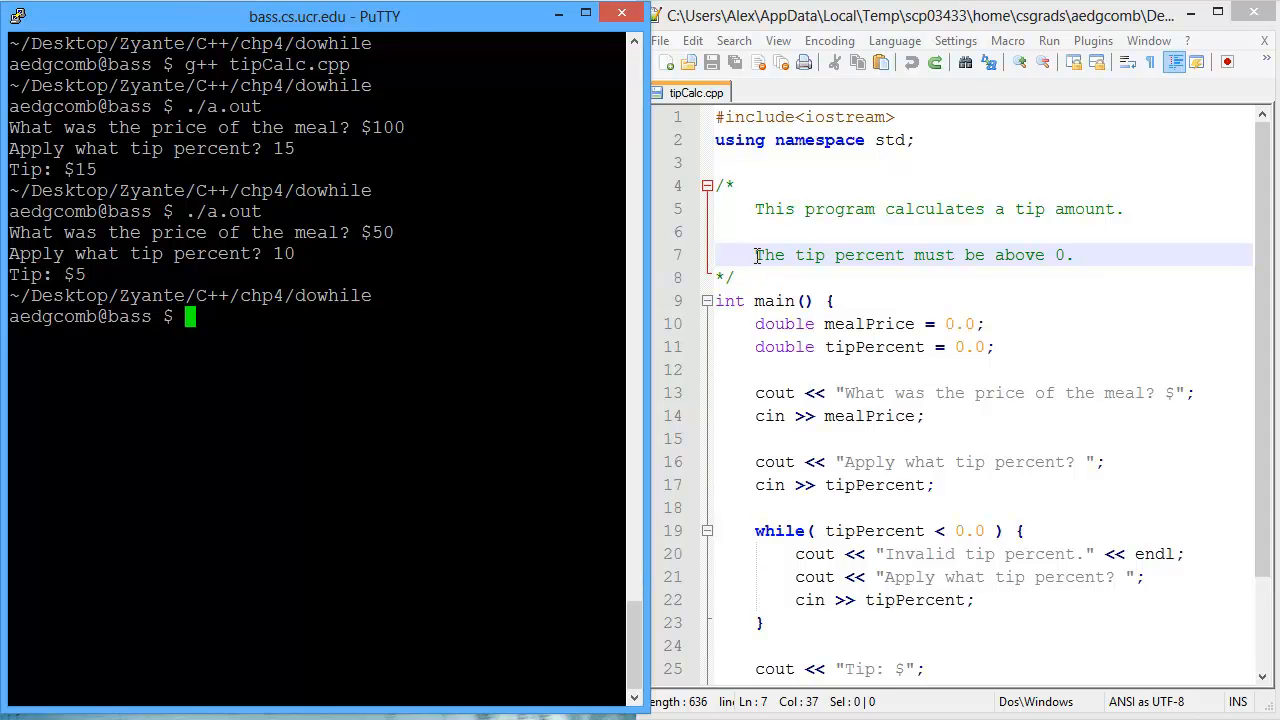
Run on a $100 meal entering -10 and -5 (rejected as invalid) then 0, printing Tip: $0.
triple_click(900, 254)
text(./a.out)
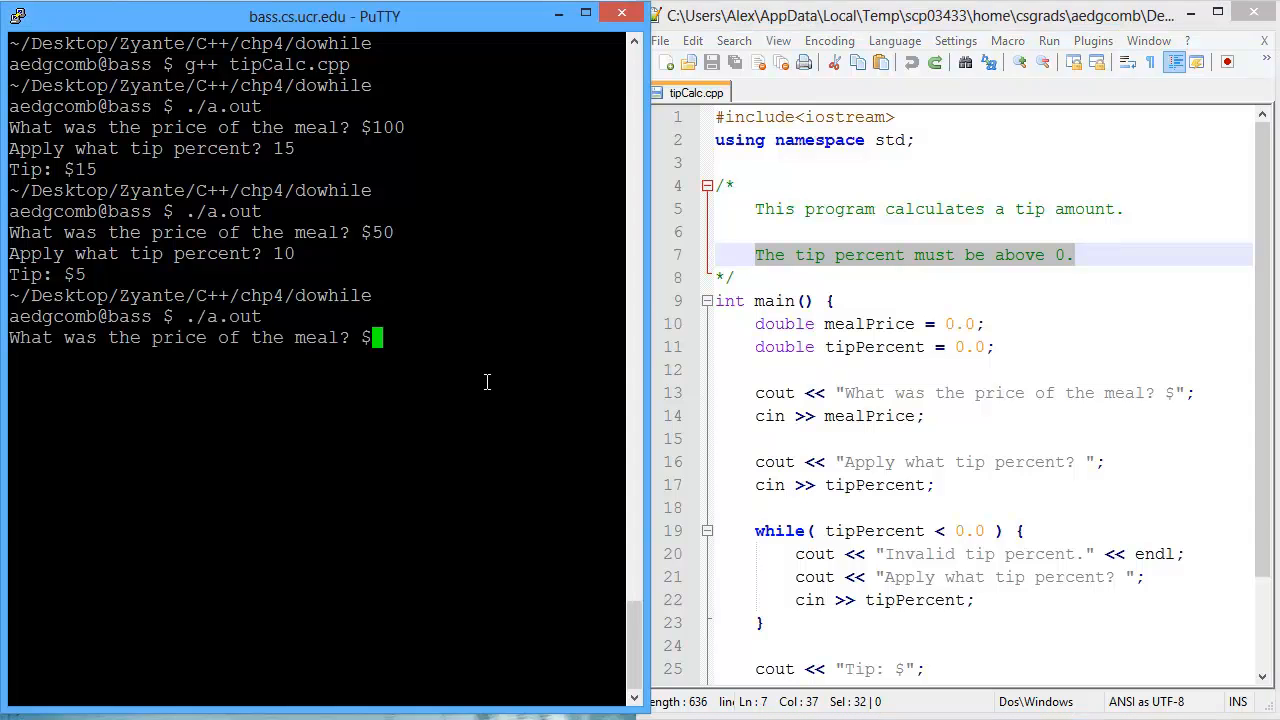
text(100)
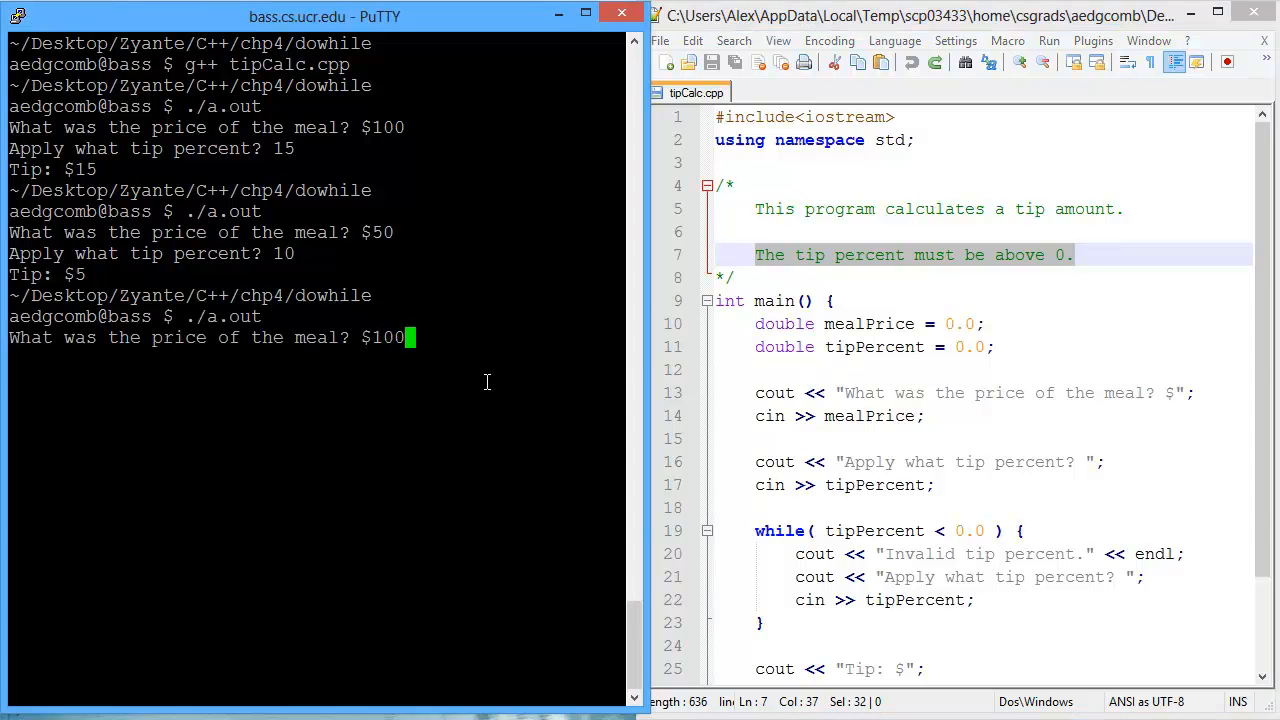
text(-10)
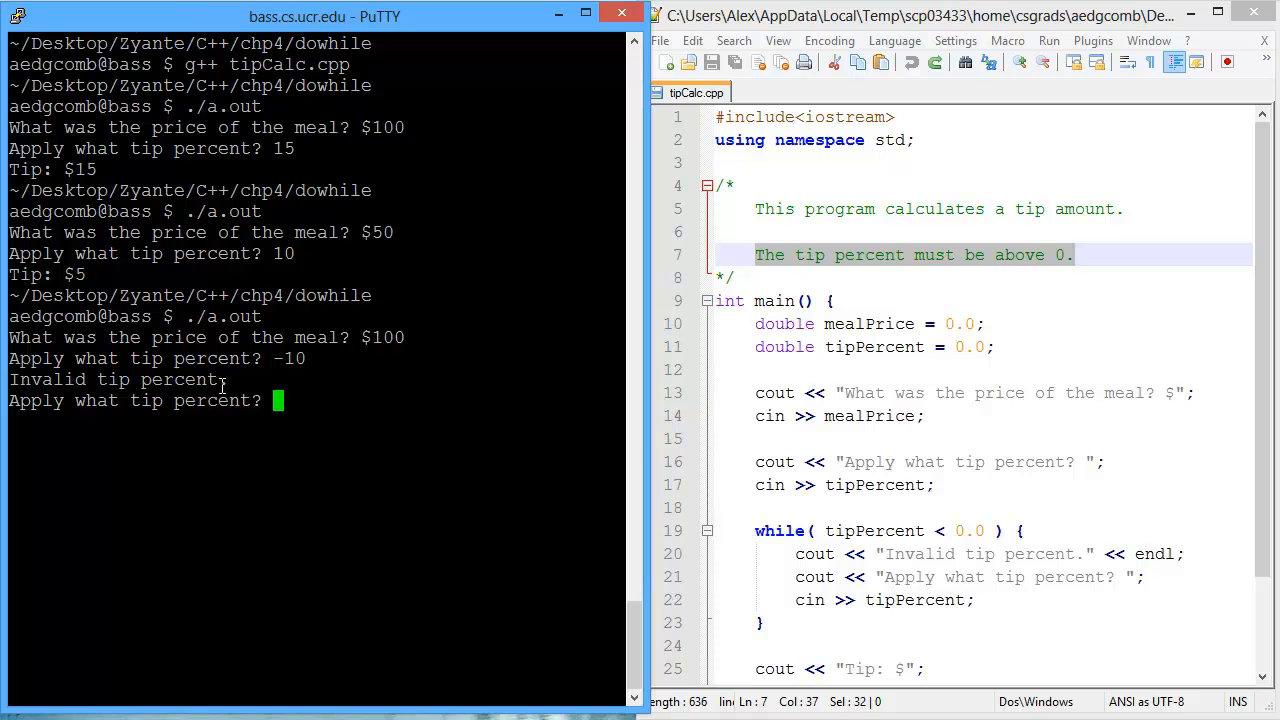
mouse_move(460, 424)
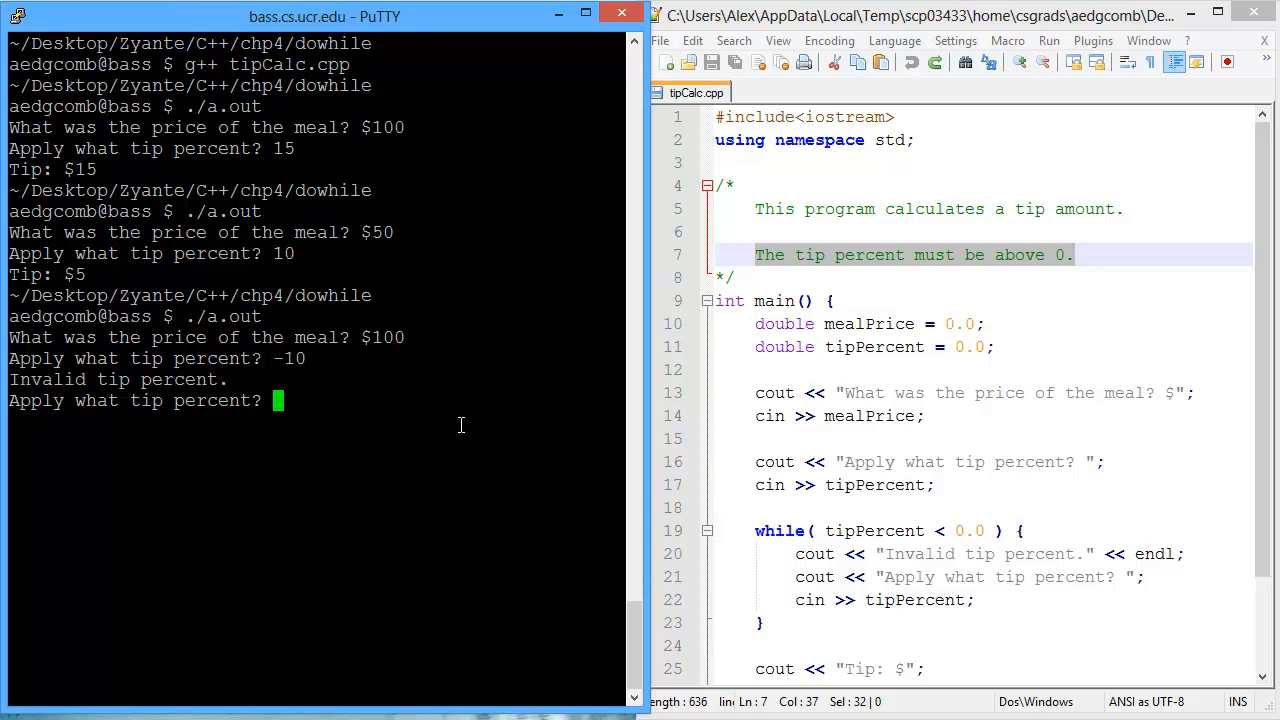
text(-5)
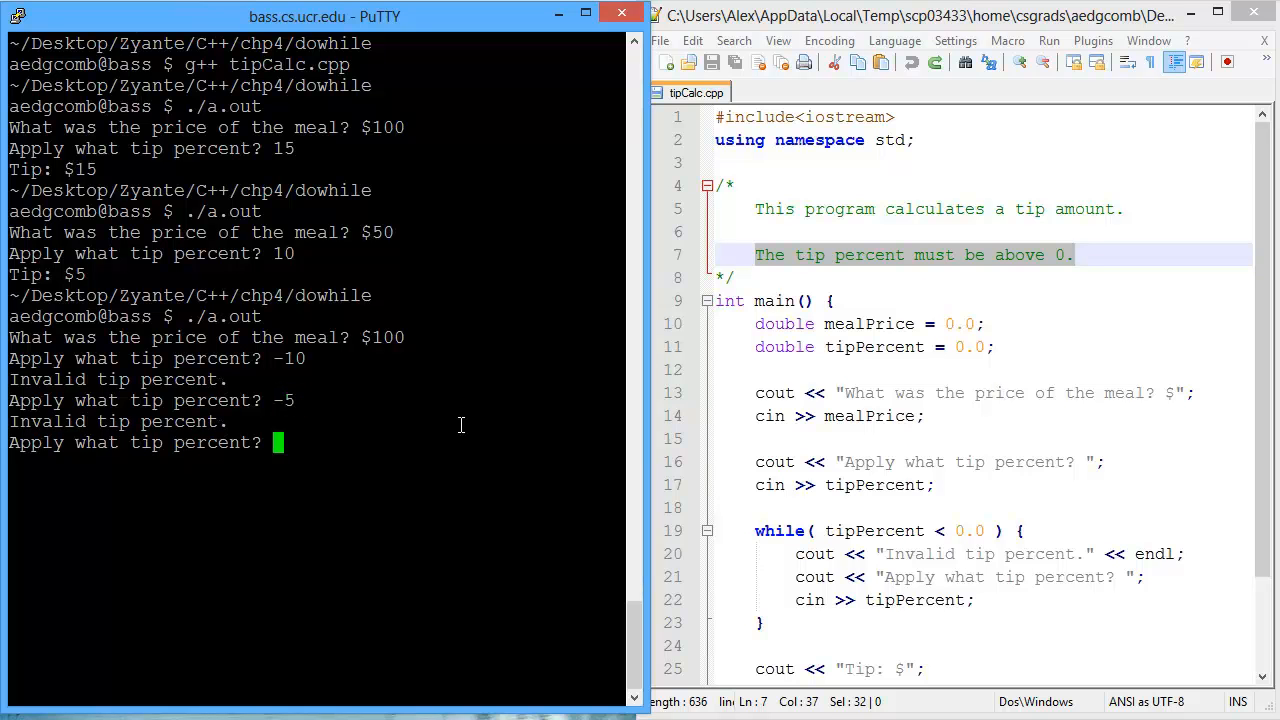
text(0)
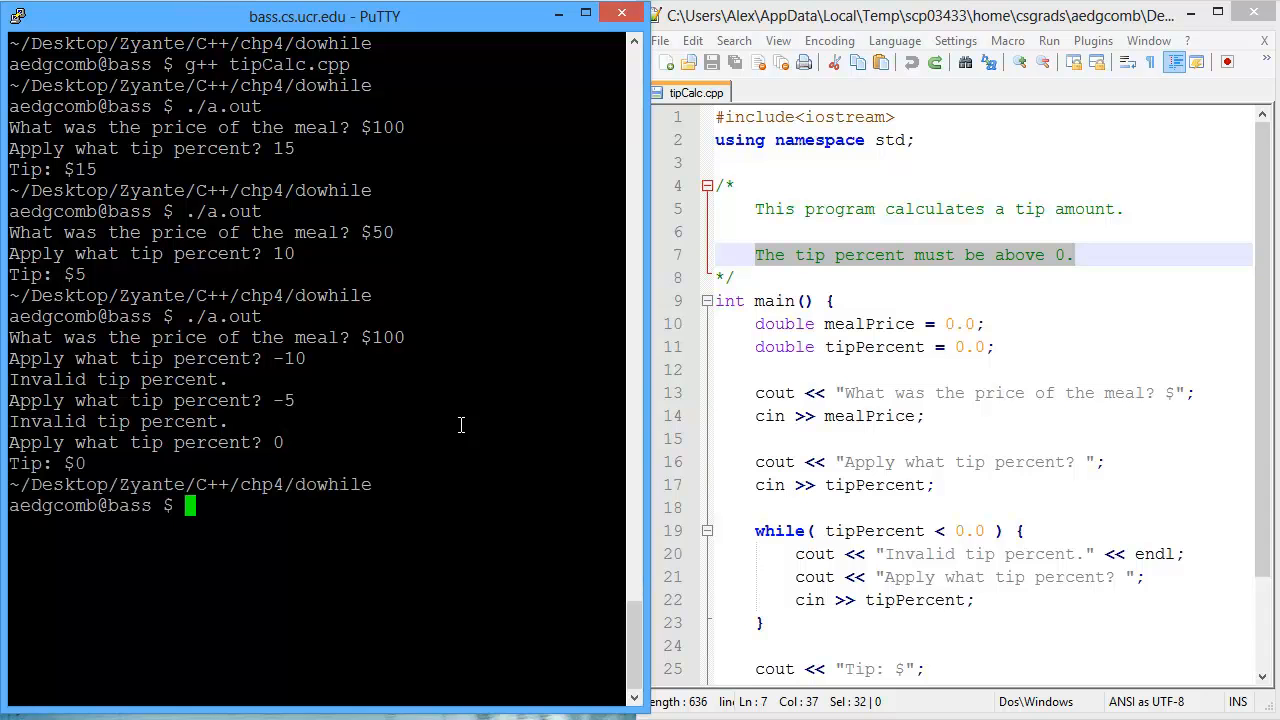
mouse_move(72, 464)
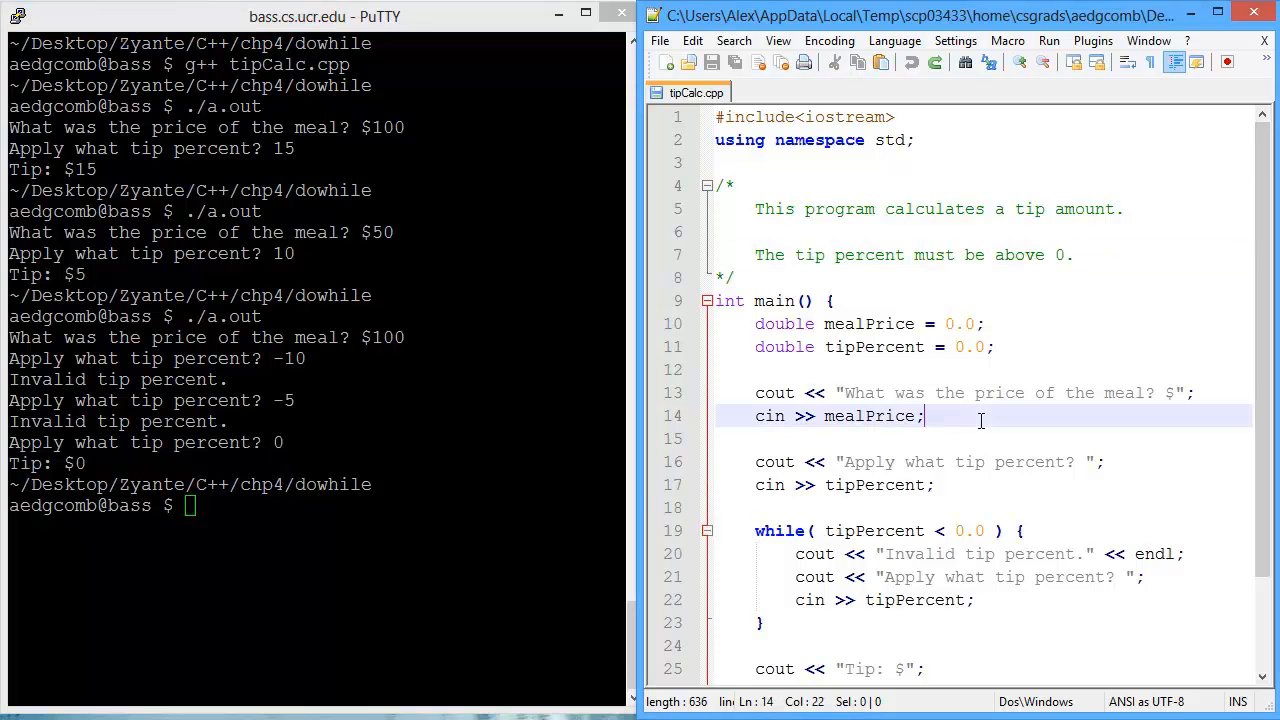
scroll(down, 3)
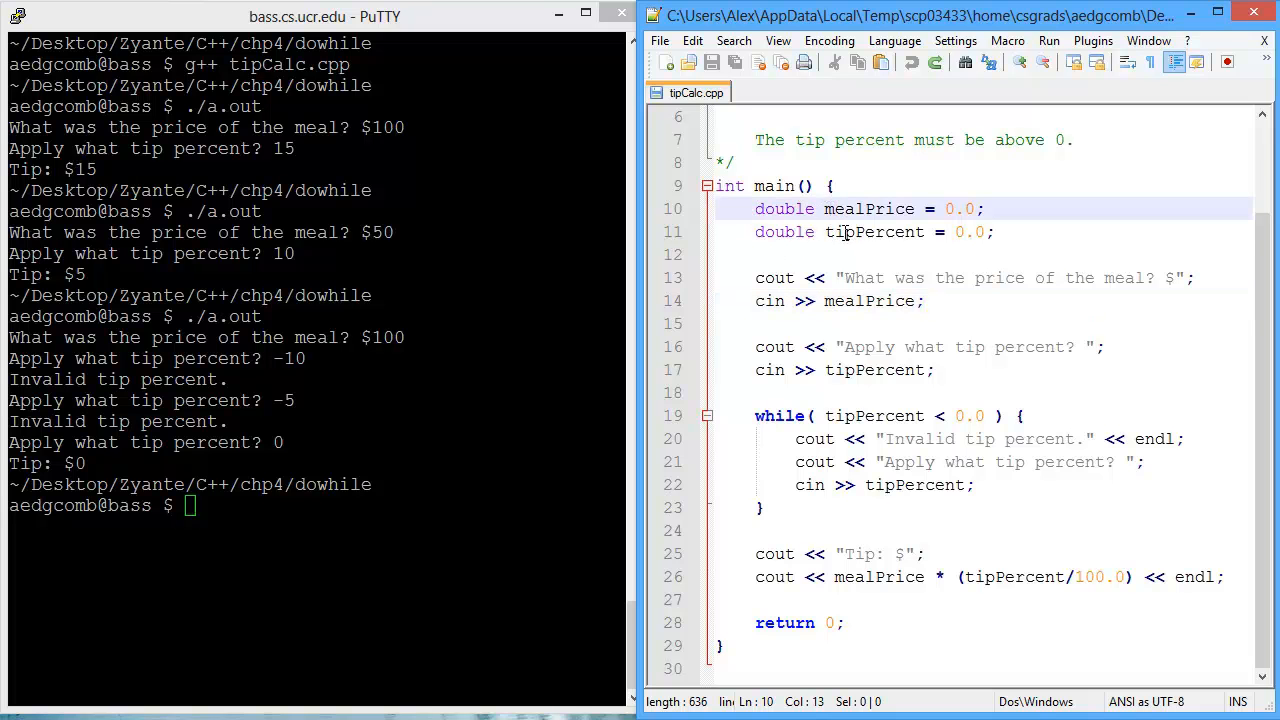
double_click(874, 232)
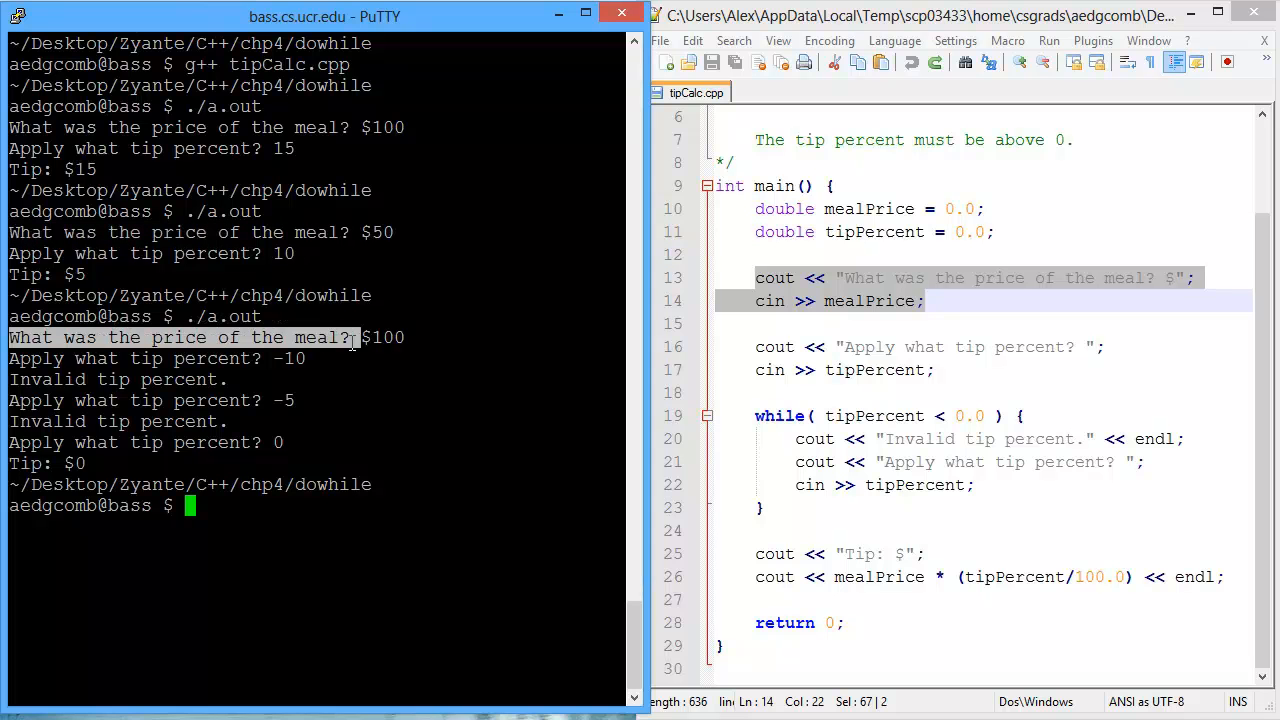
double_click(868, 300)
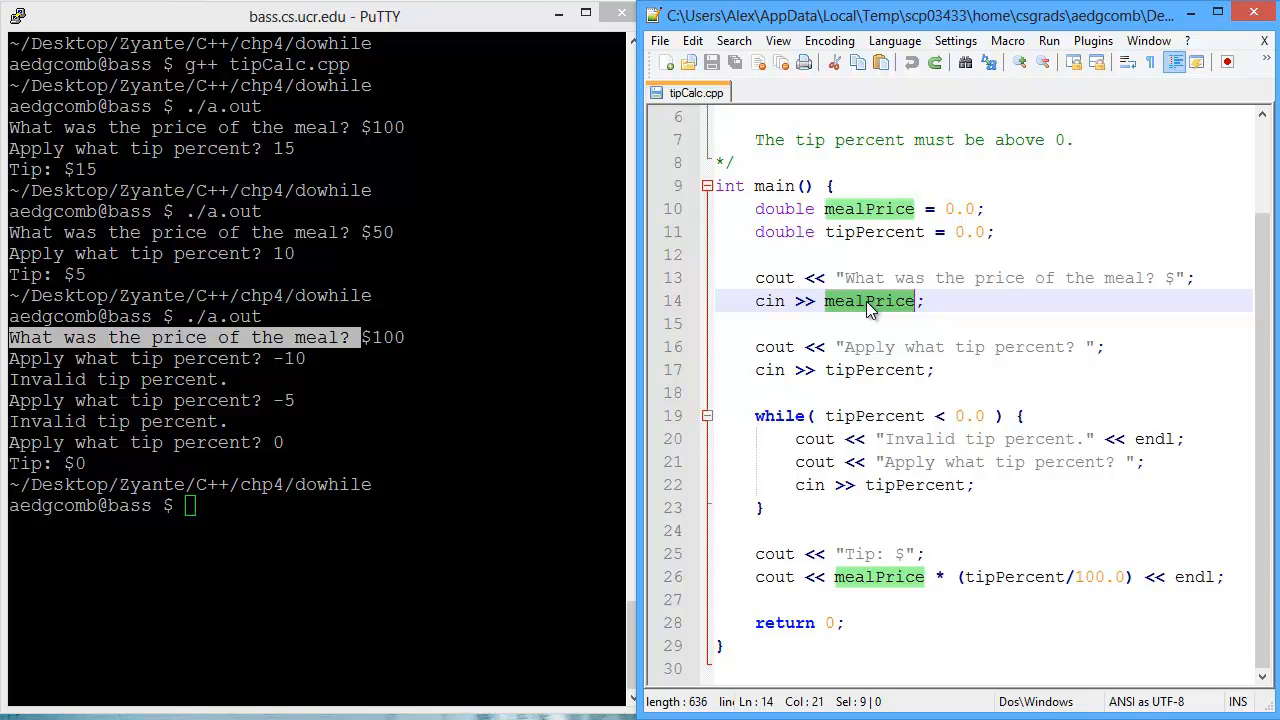
mouse_move(850, 352)
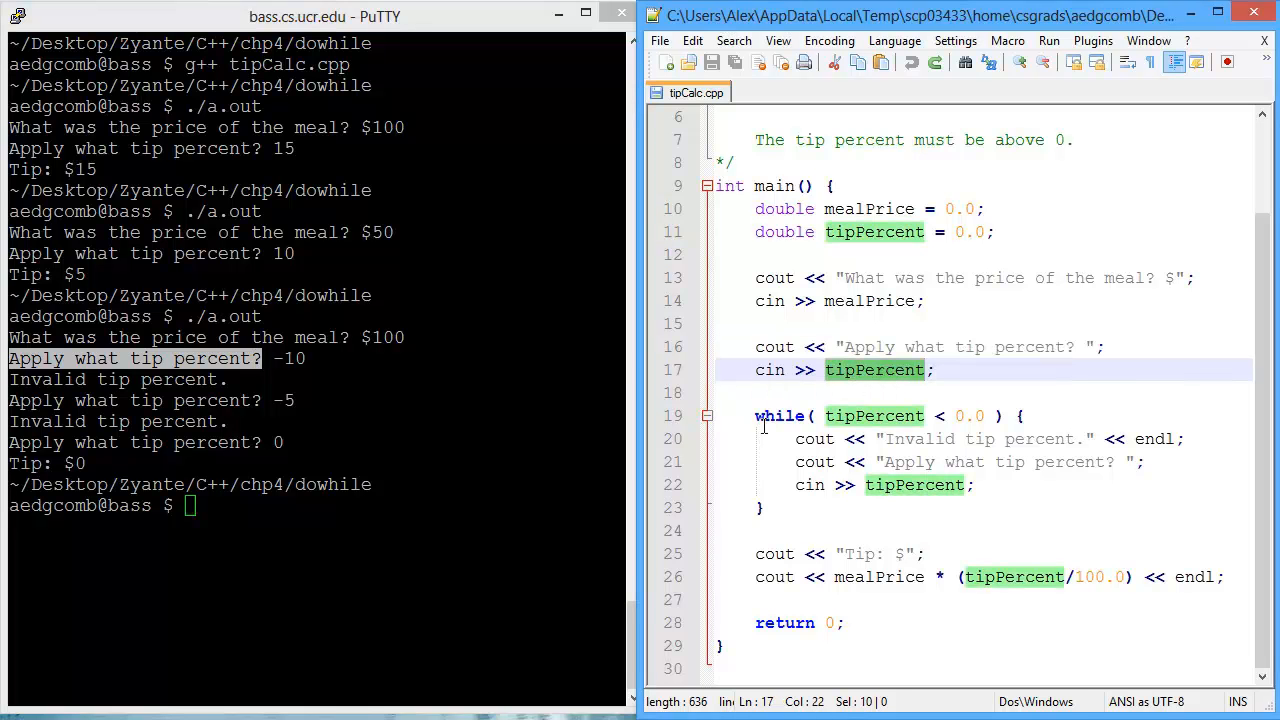
mouse_move(830, 408)
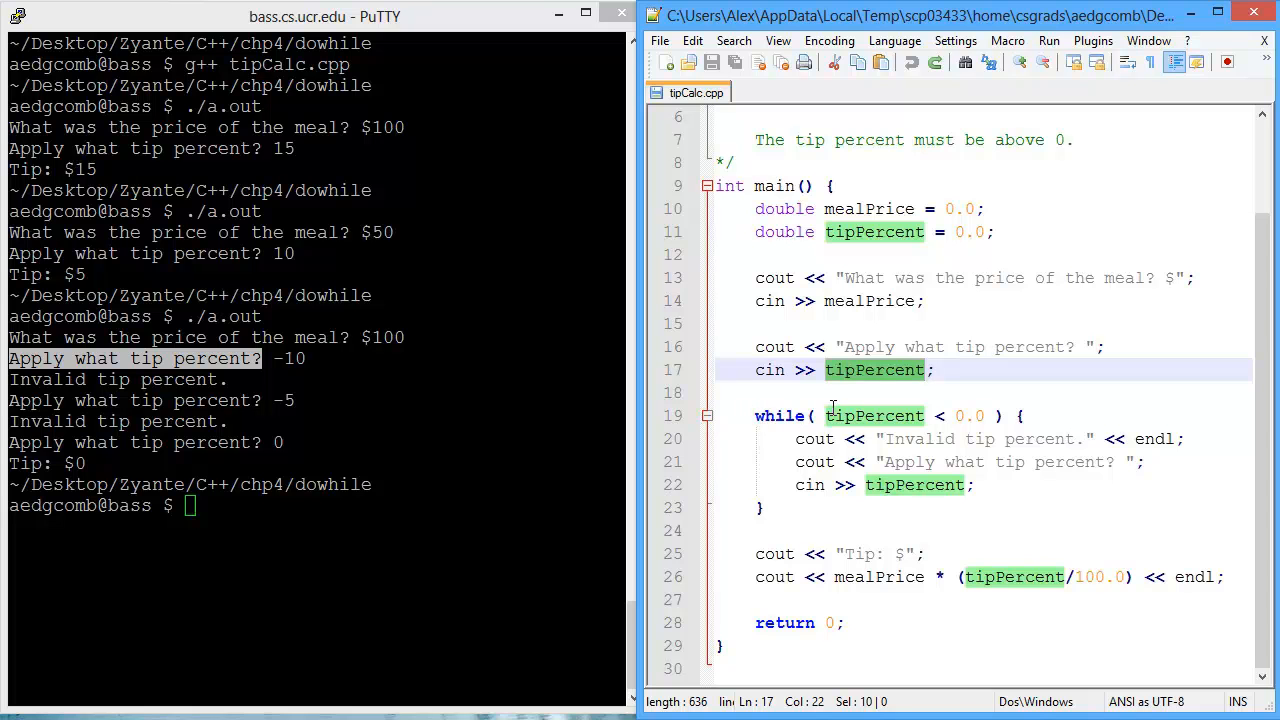
mouse_move(1006, 410)
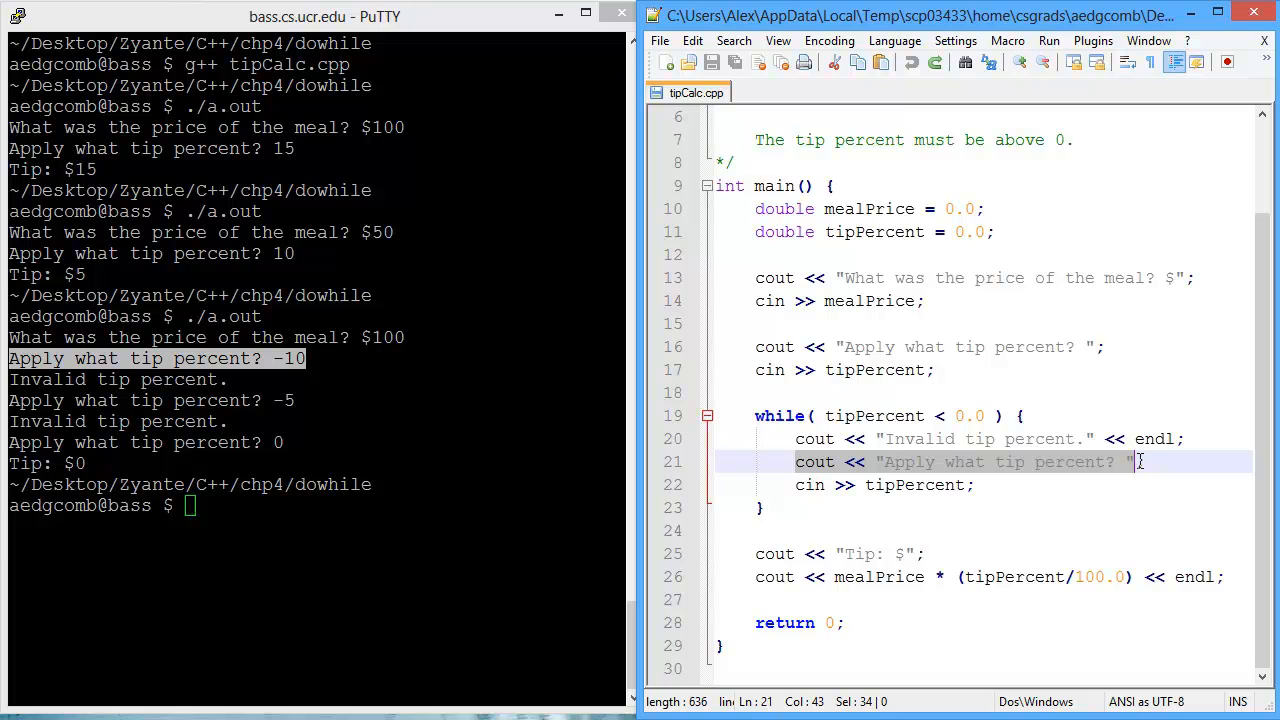
mouse_move(916, 472)
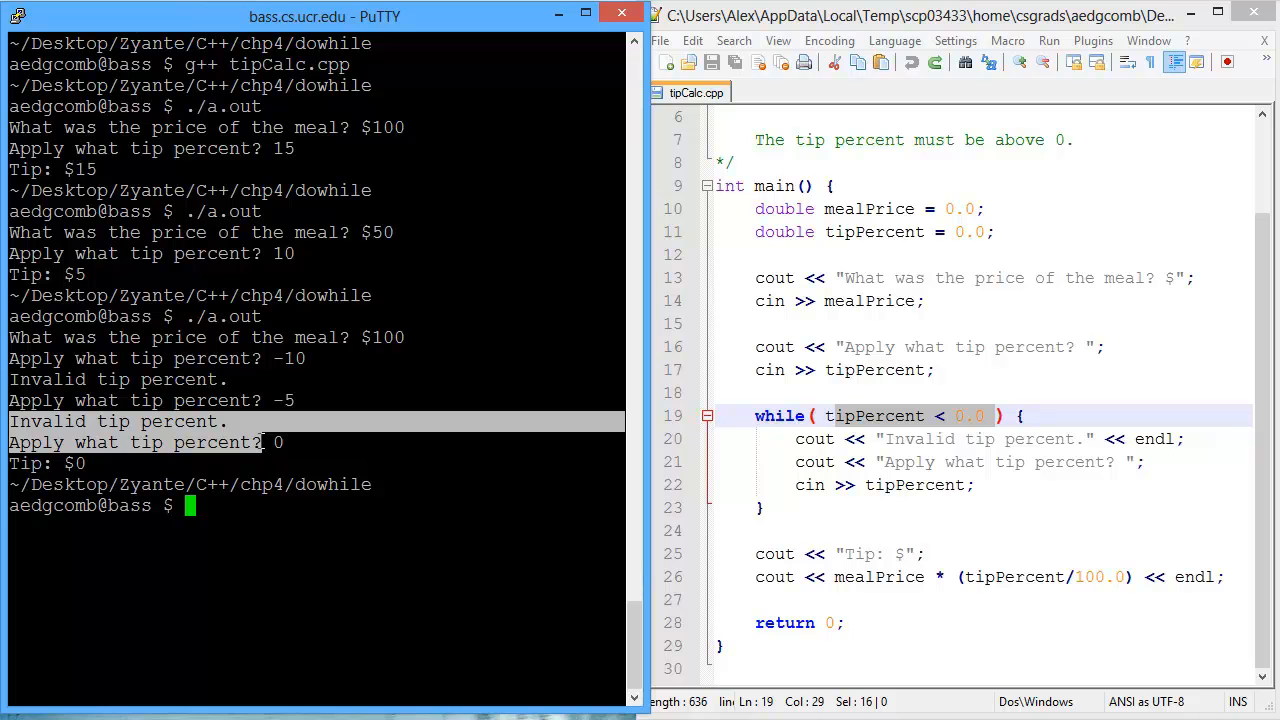
mouse_move(270, 442)
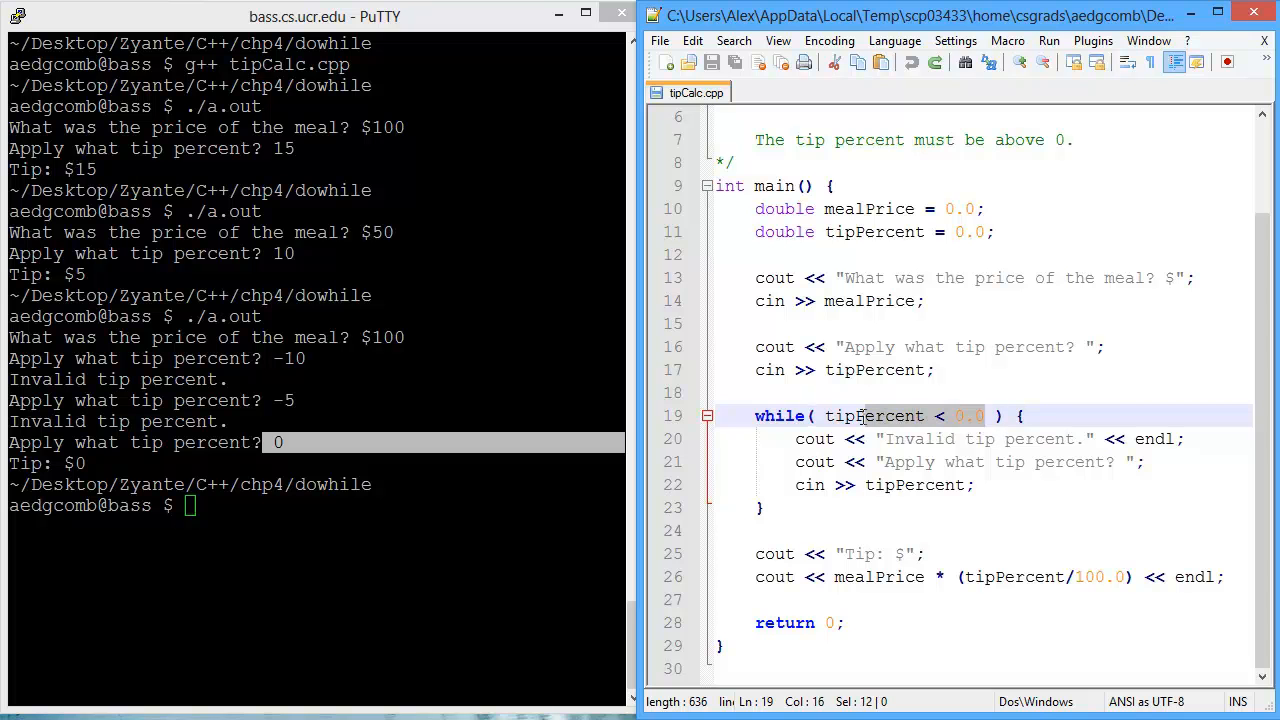
double_click(874, 414)
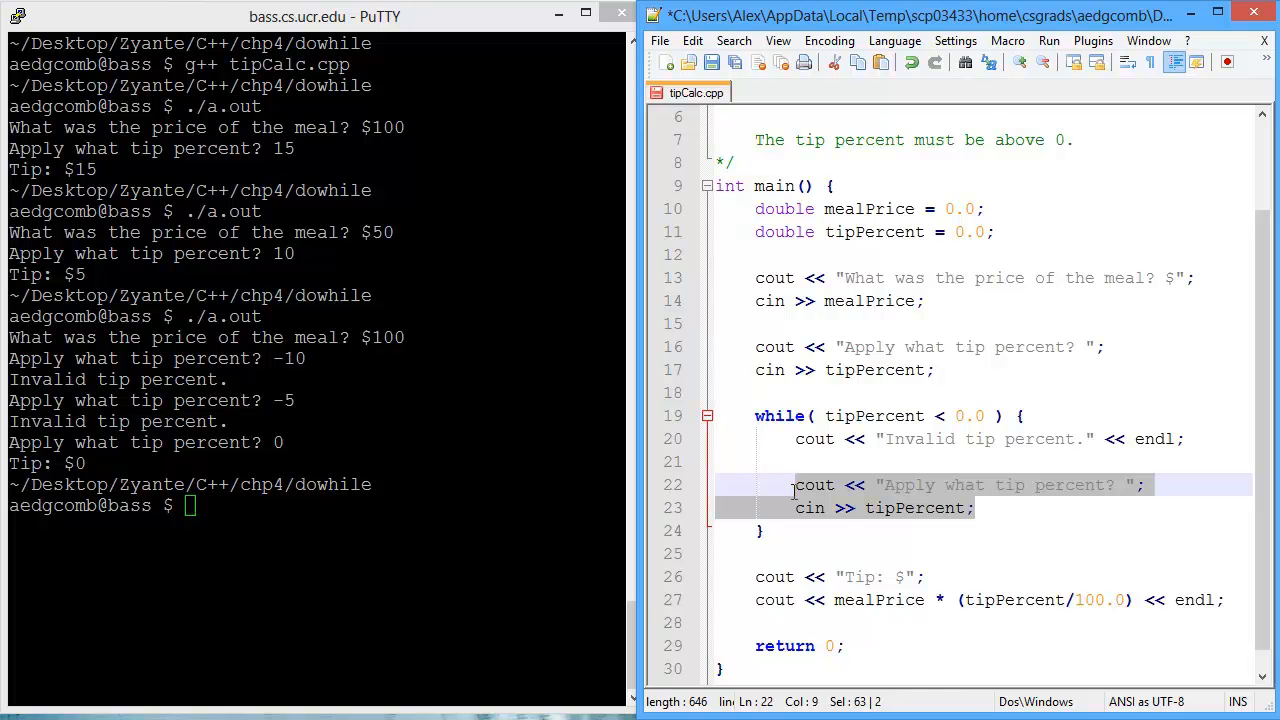
mouse_move(1064, 494)
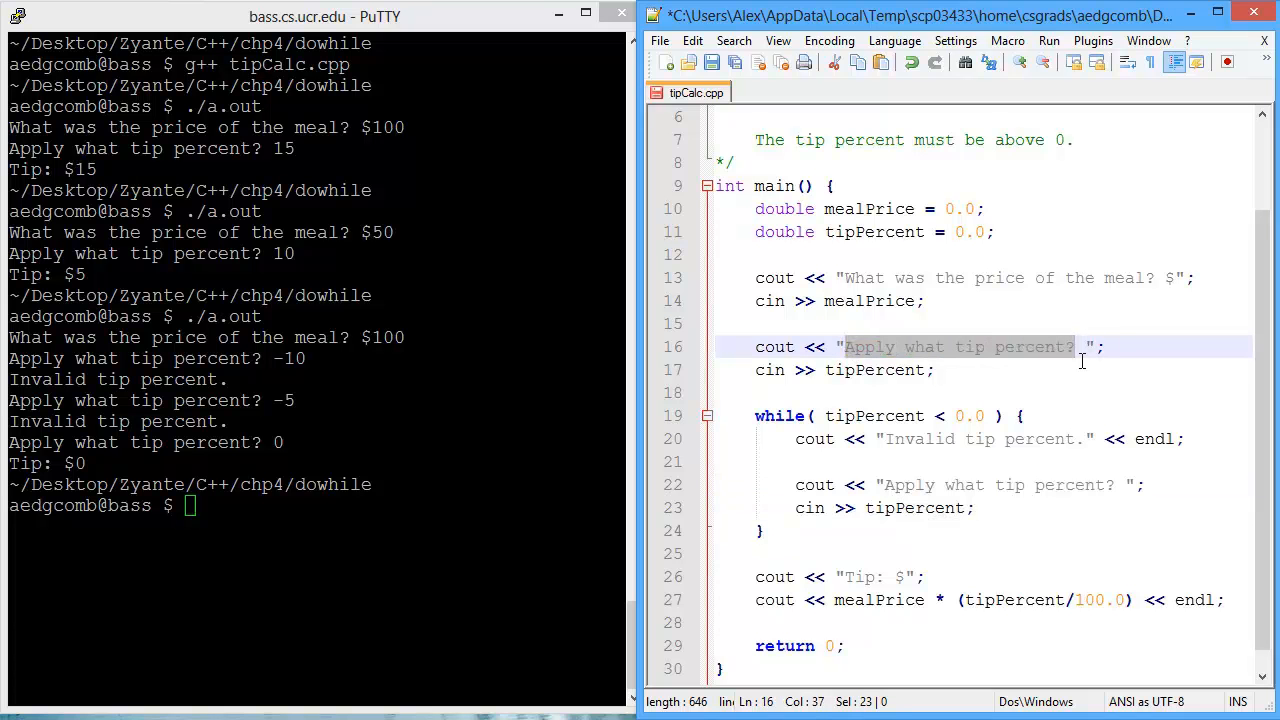
Reword the first tip prompt string to "Enter a tip percent: ".
text(Enter a tip pe)
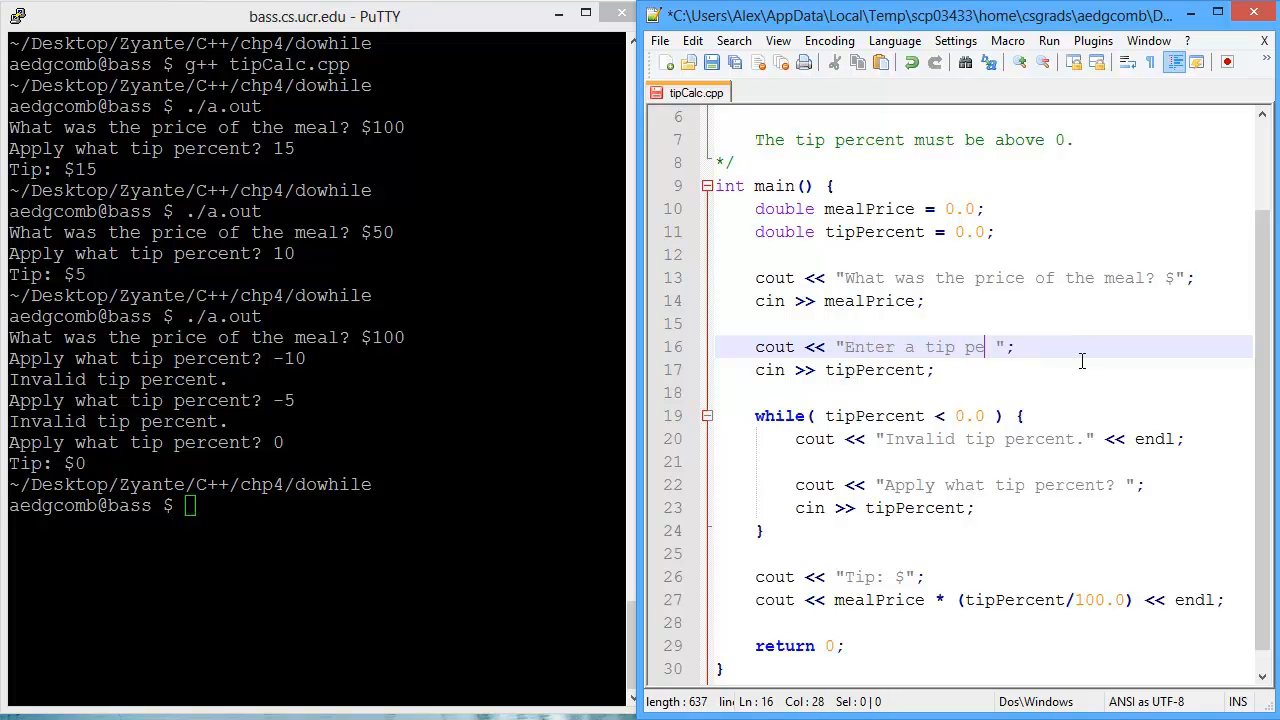
text(rcent:)
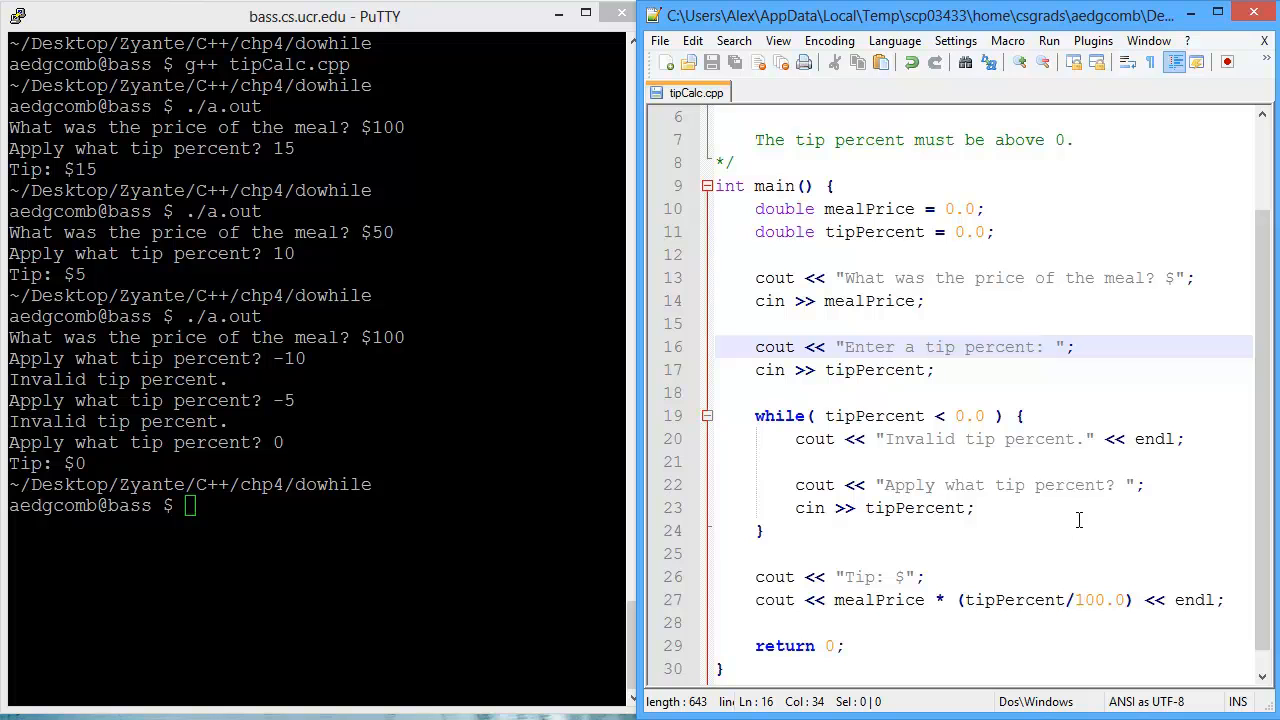
mouse_move(1056, 358)
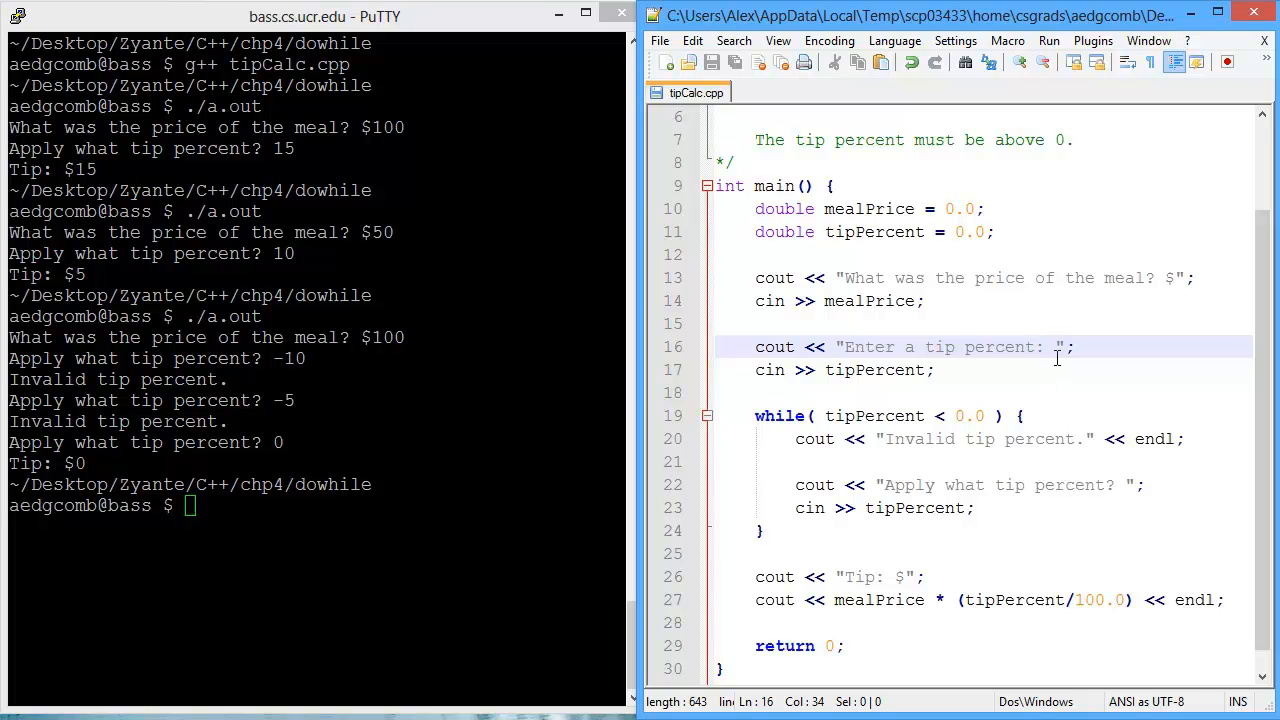
mouse_move(1132, 460)
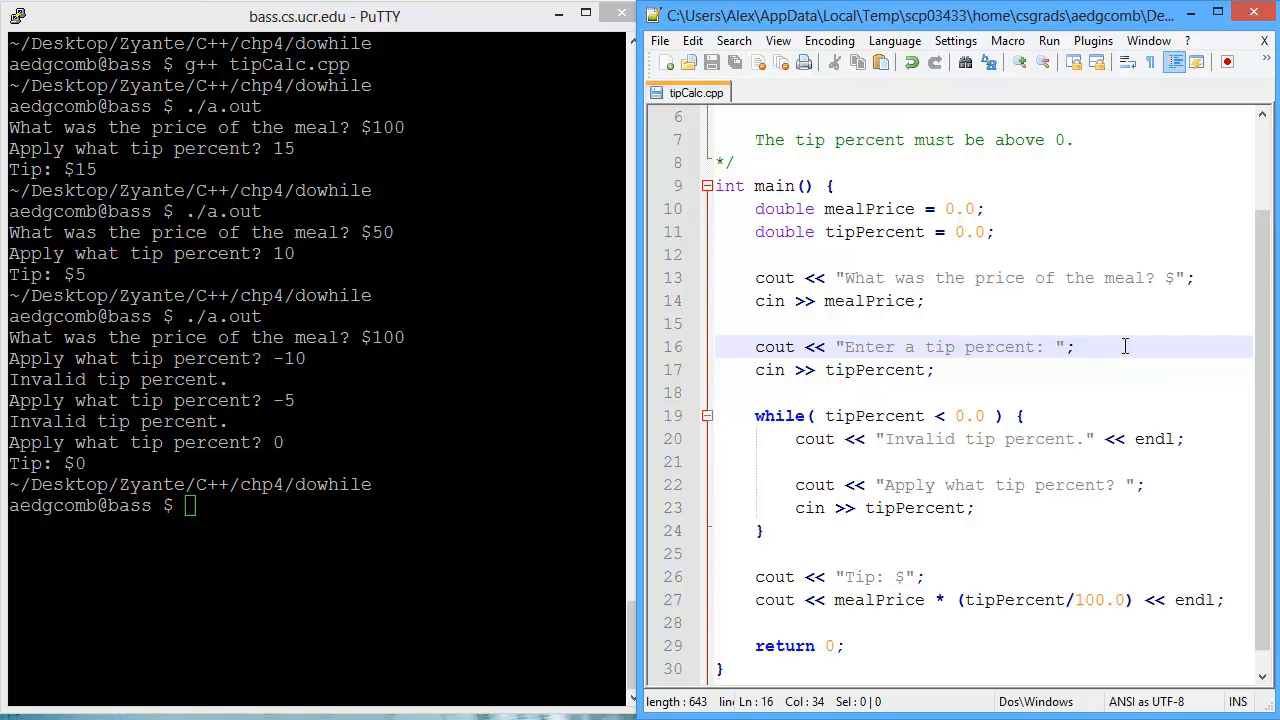
mouse_move(868, 438)
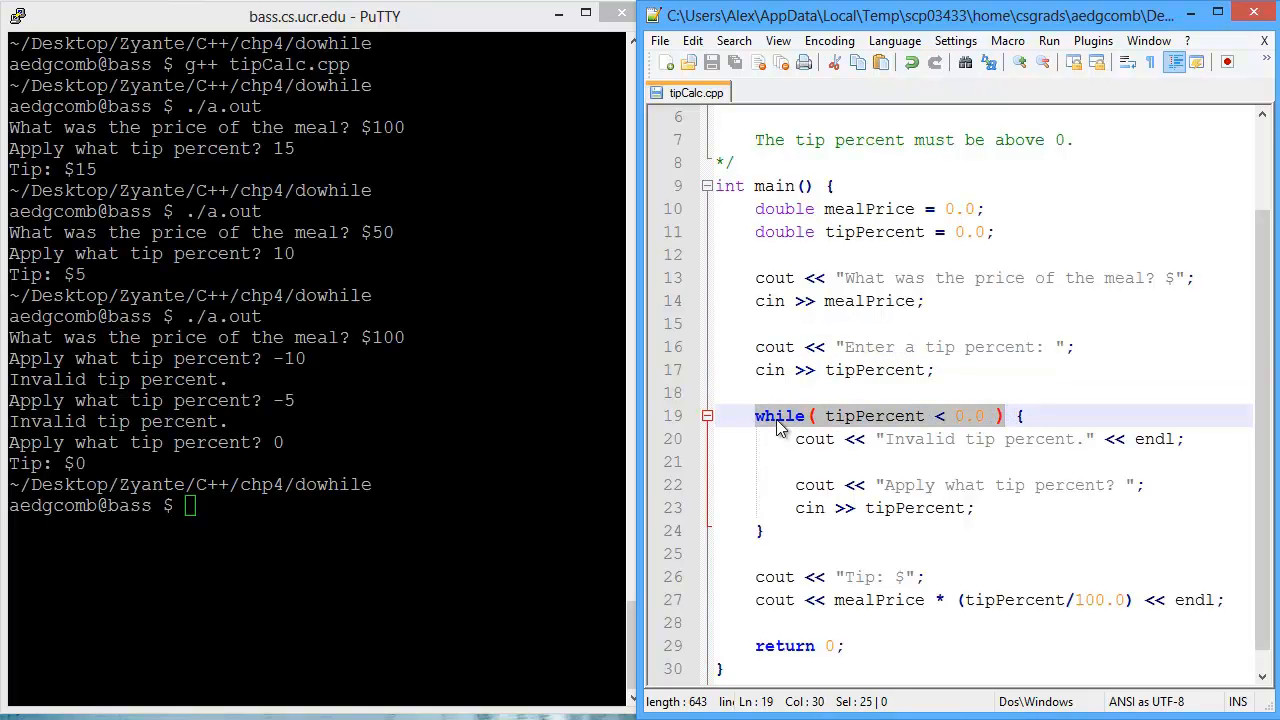
mouse_move(990, 424)
text(do)
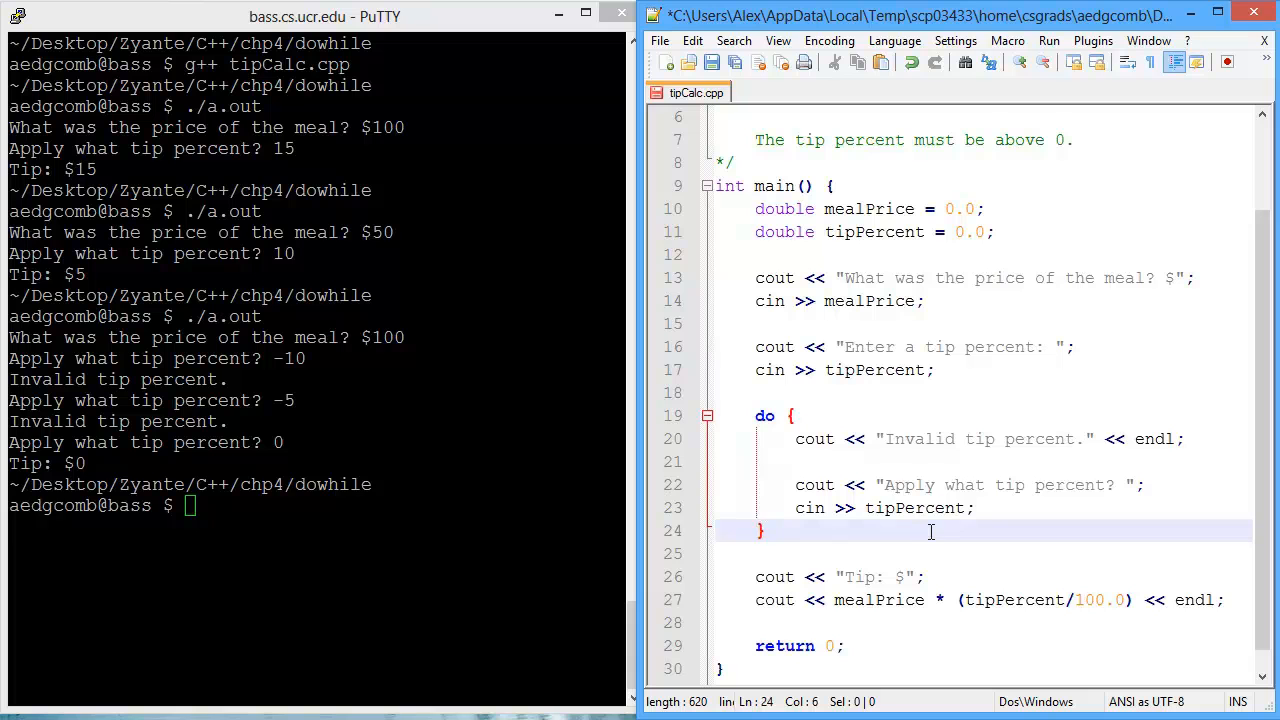
Close the loop with while( tipPercent < 0.0 ) after the brace and recompile with g++ tipCalc.cpp.
text(while( tipPercent < 0.0 );)
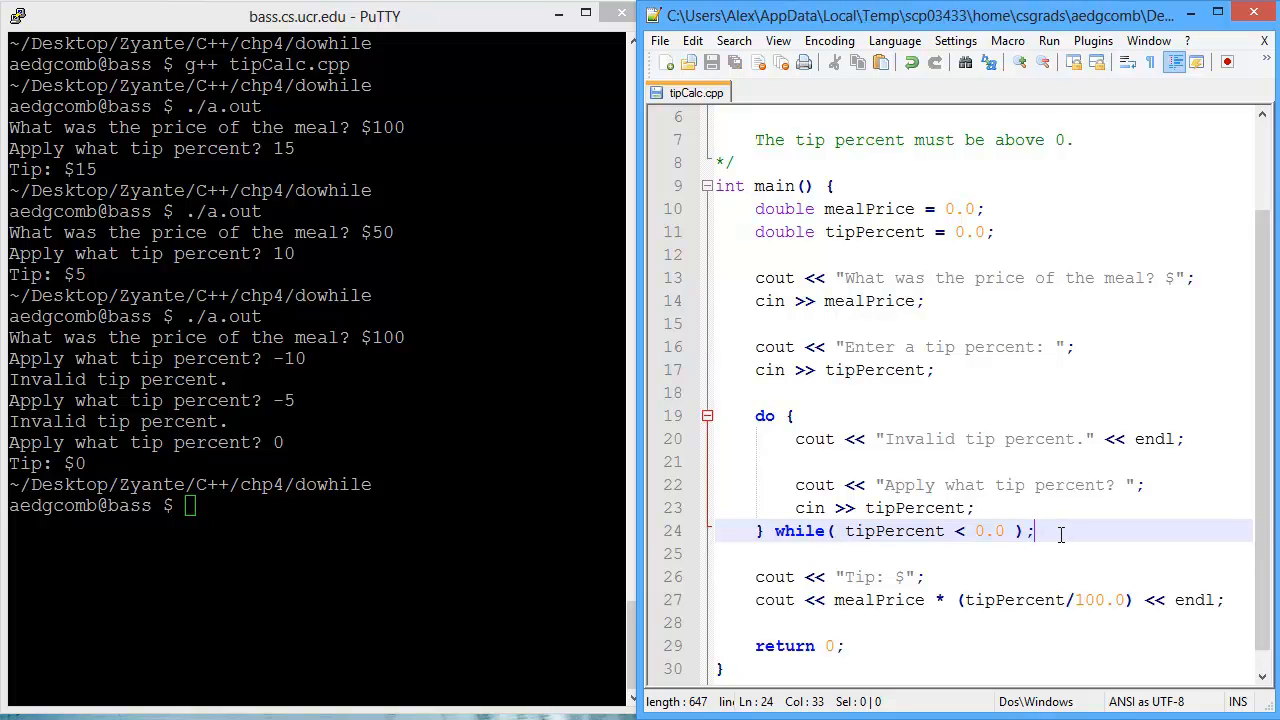
text(g++ tipCalc.cpp)
text(./a.out)
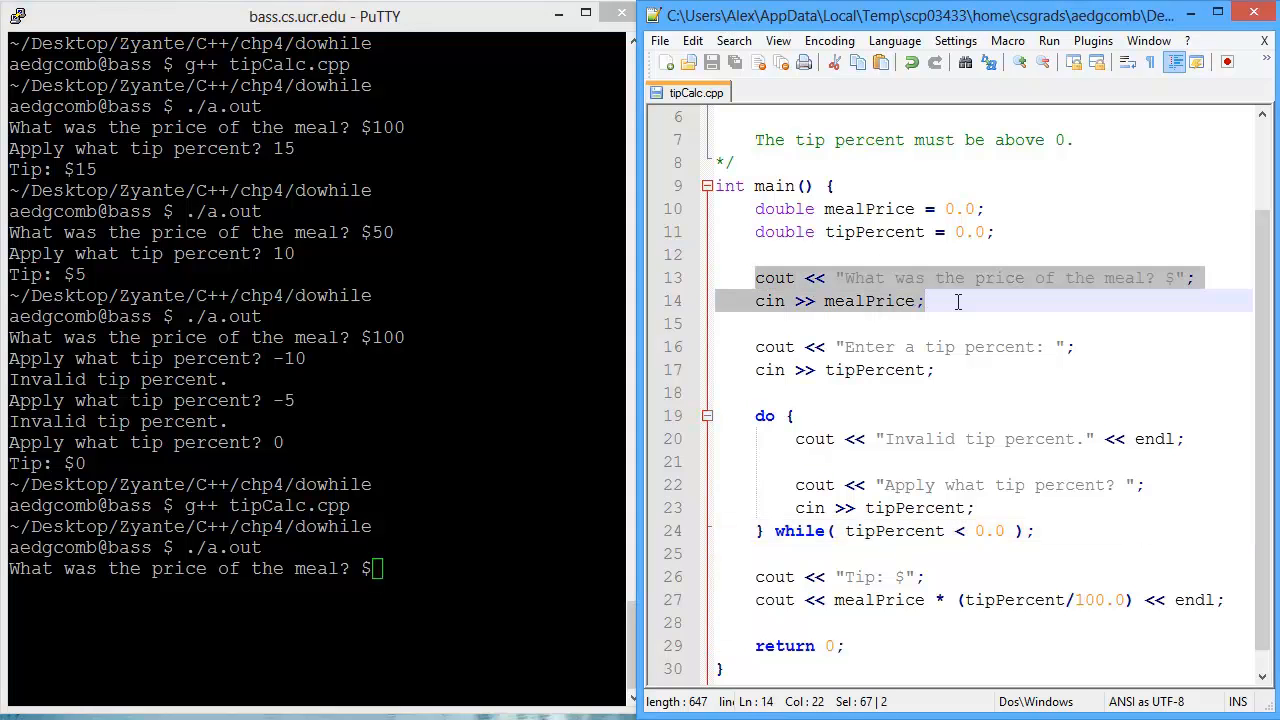
Run with meal $100 and tip 15, see the spurious Invalid tip percent message, and answer 15 again.
text(100)
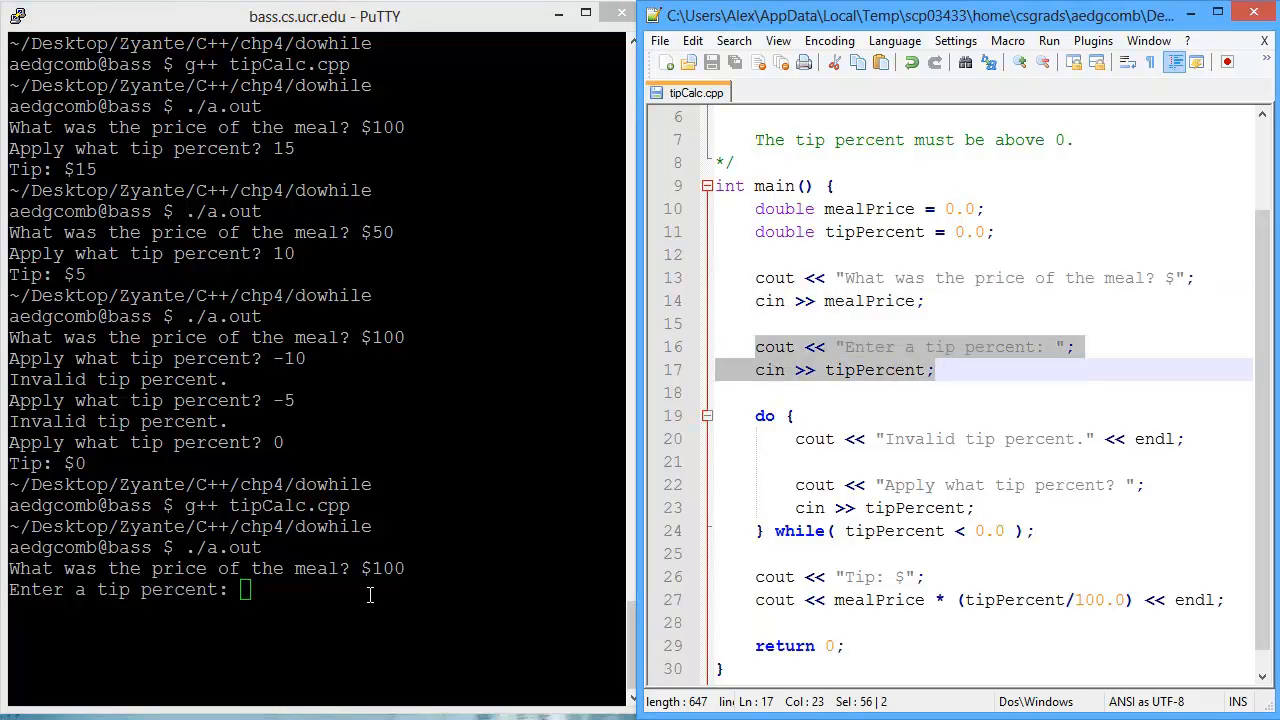
text(15)
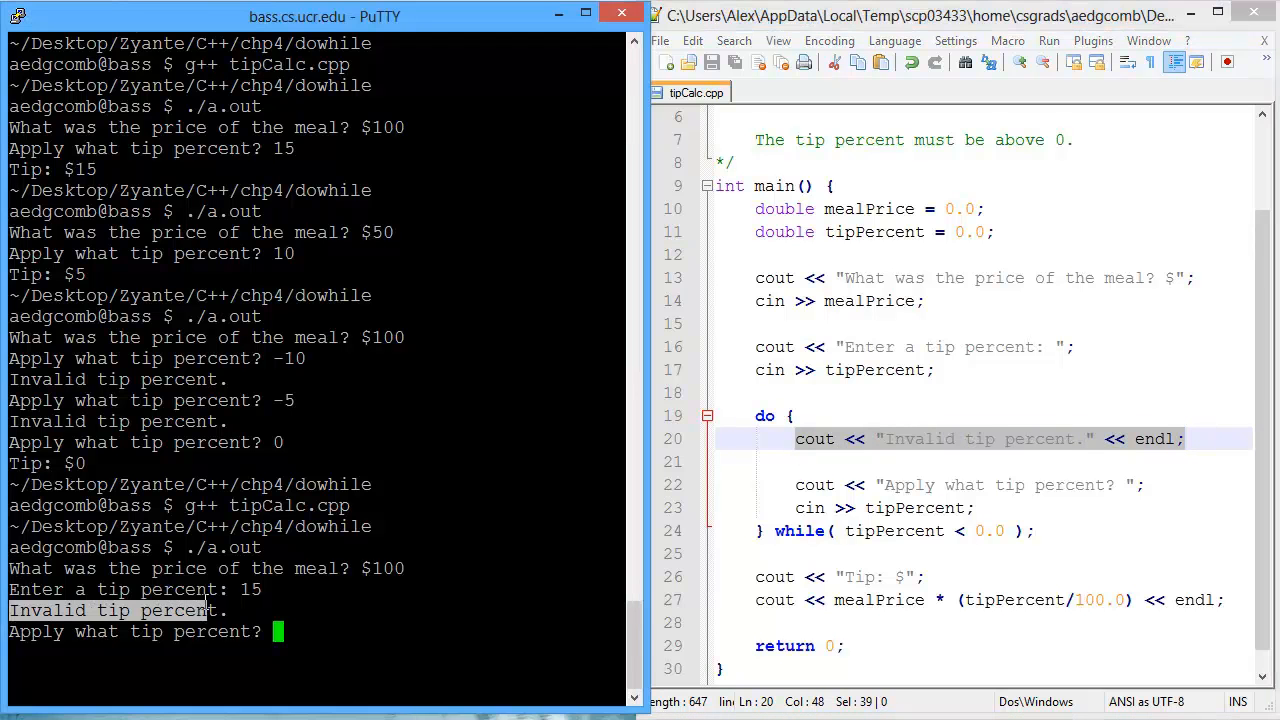
click(892, 484)
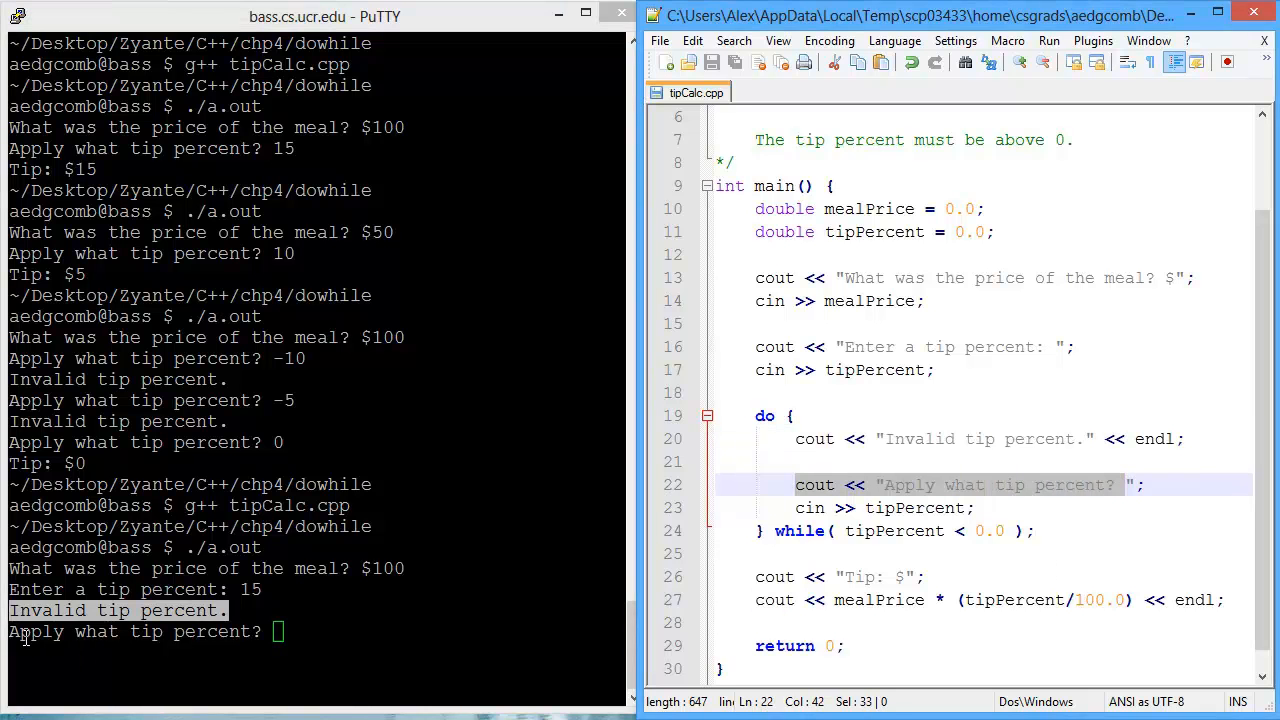
click(320, 632)
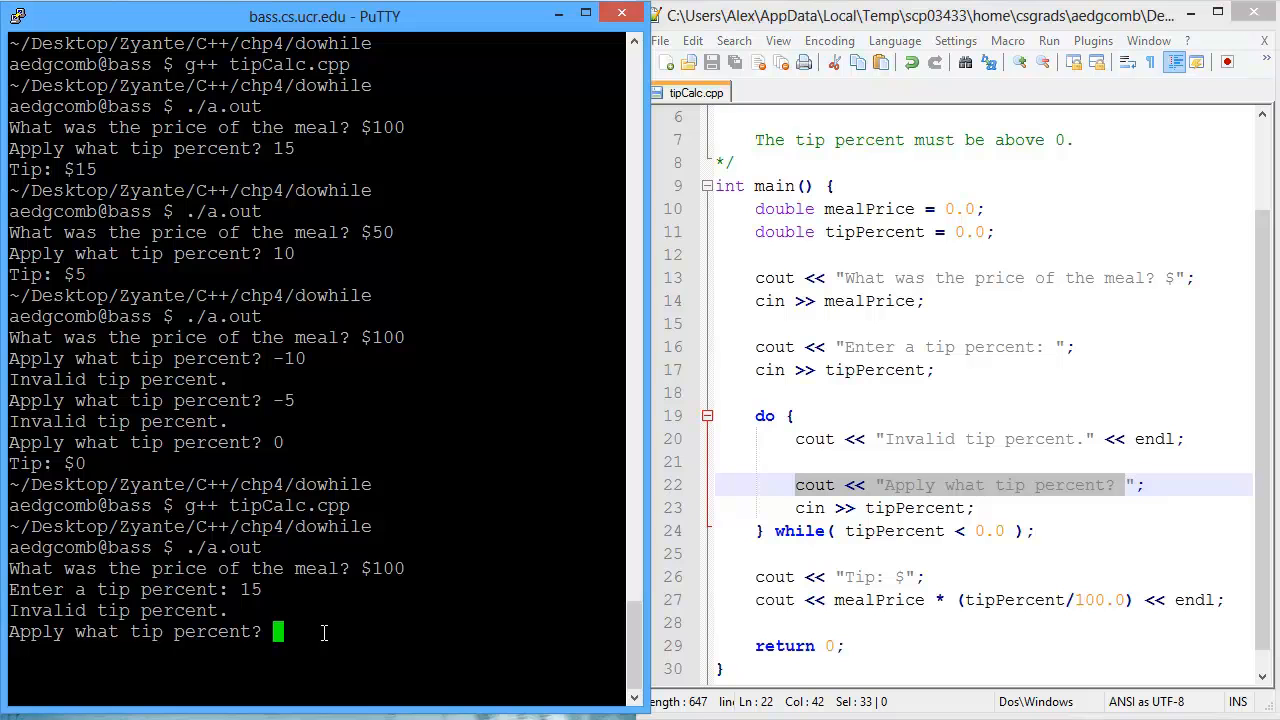
text(15)
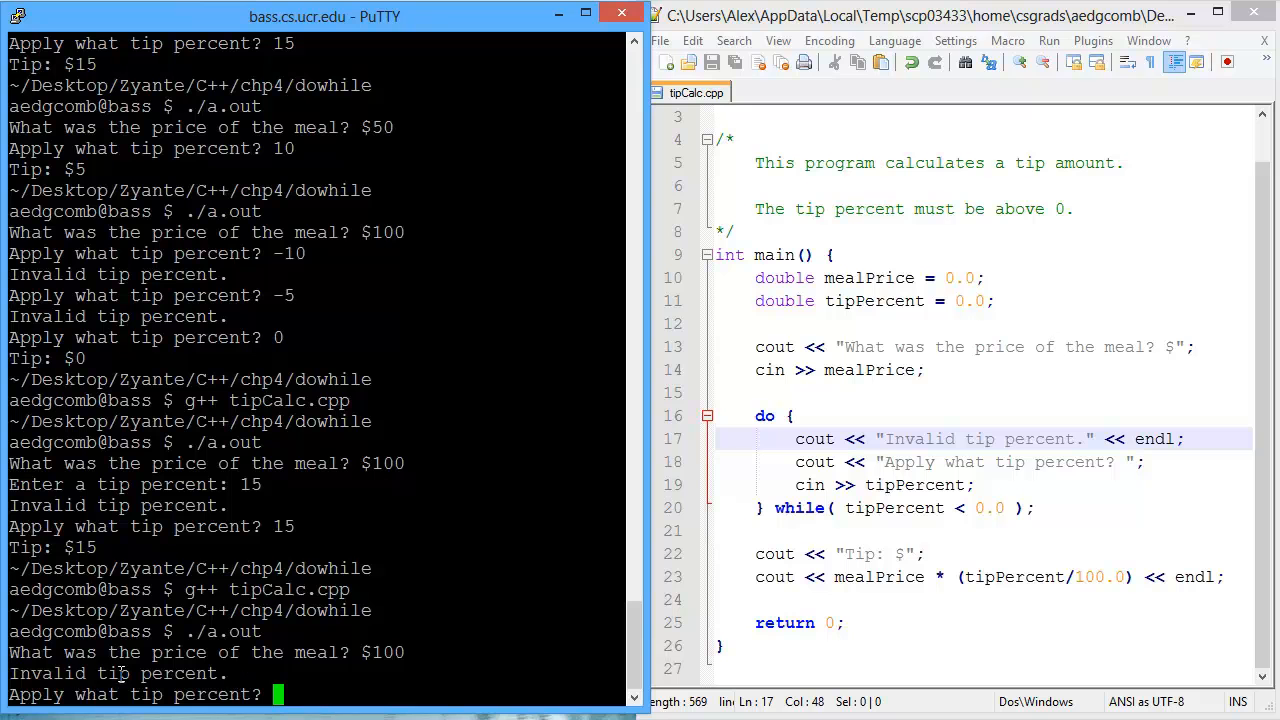
mouse_move(1208, 438)
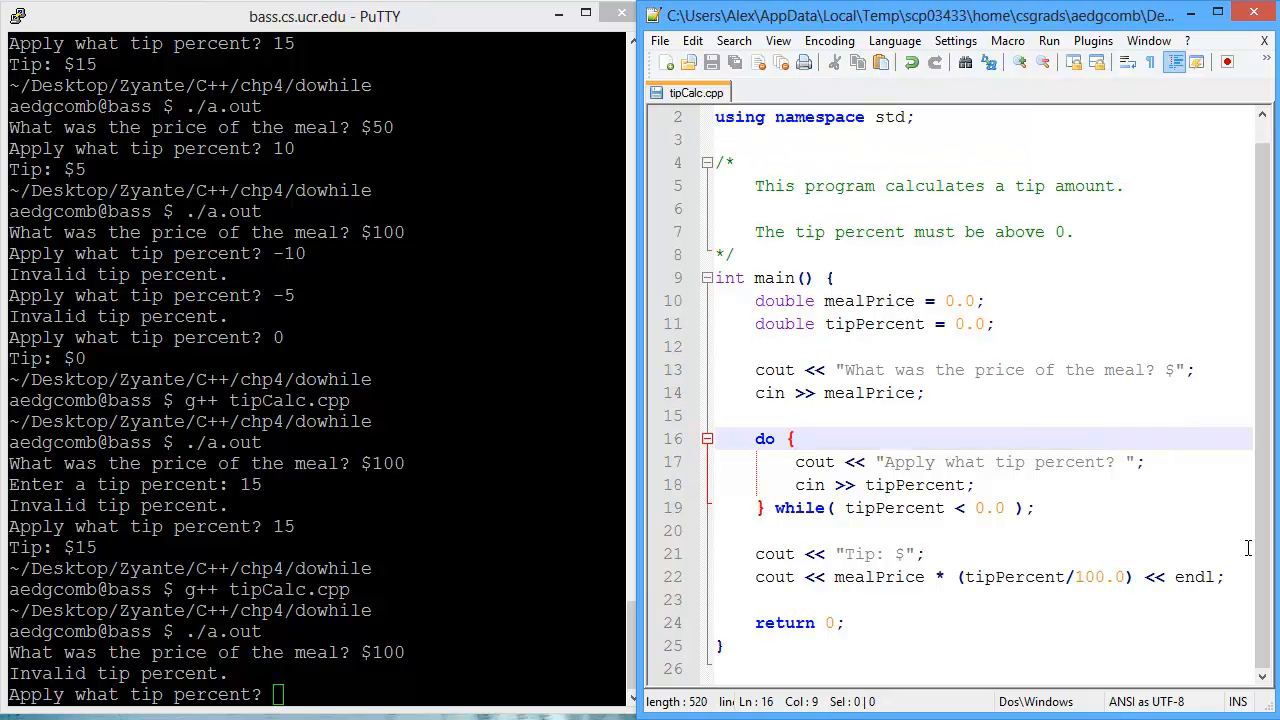
Edit line 14 area to strip the do-while down to just the tip prompt and cin.
text(14)
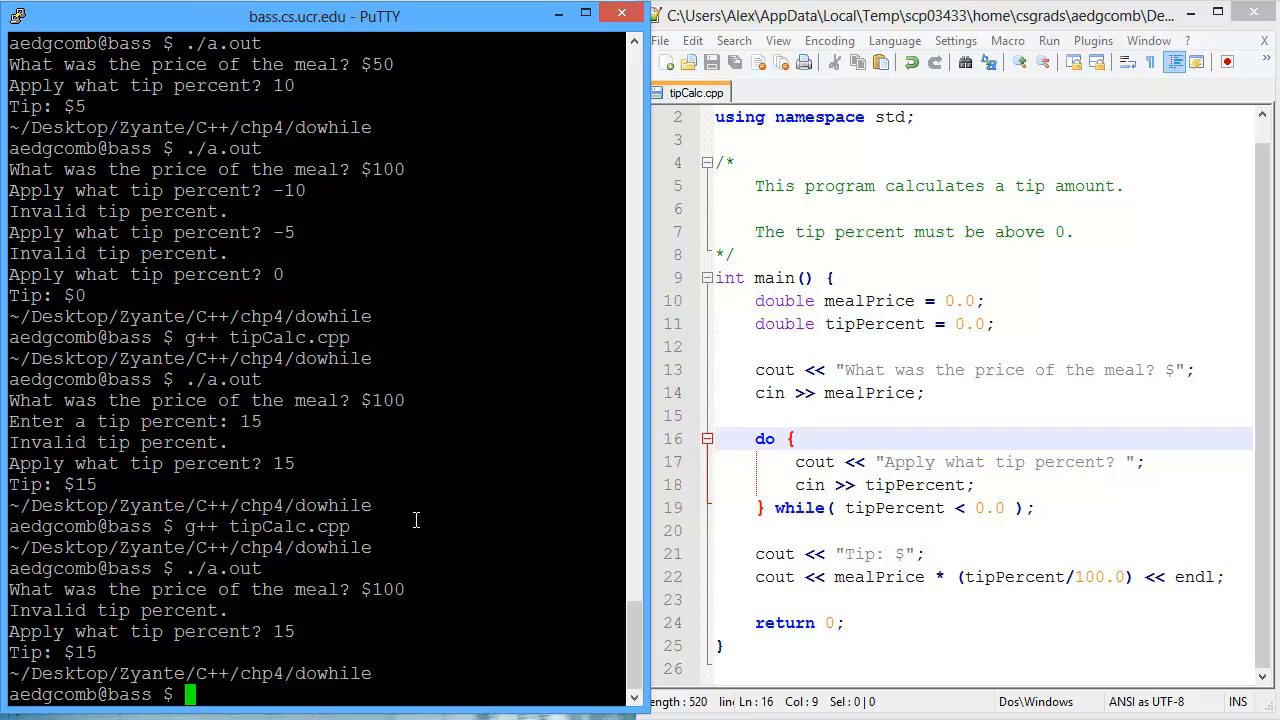
mouse_move(1162, 450)
text(g++ tipCalc.cpp)
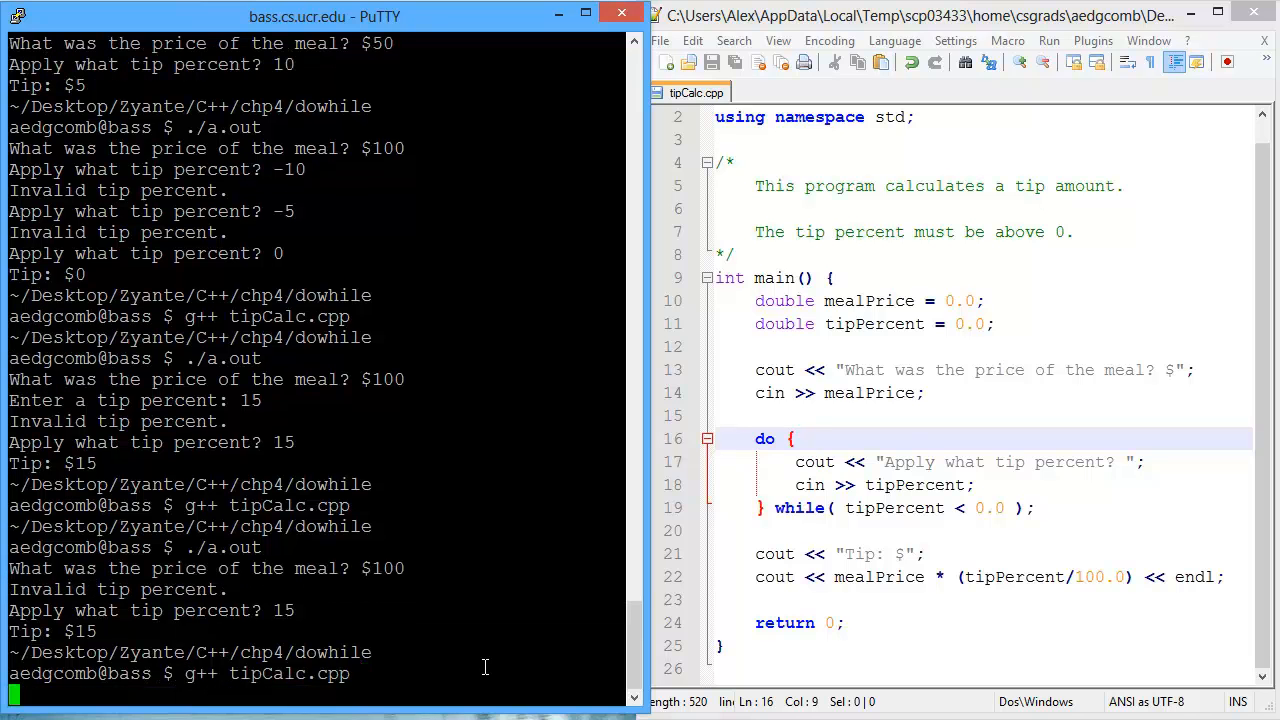
Recompile and run on $100, entering -10 and -1000 (silently re-asked) then 10, printing Tip: $10.
key(Return)
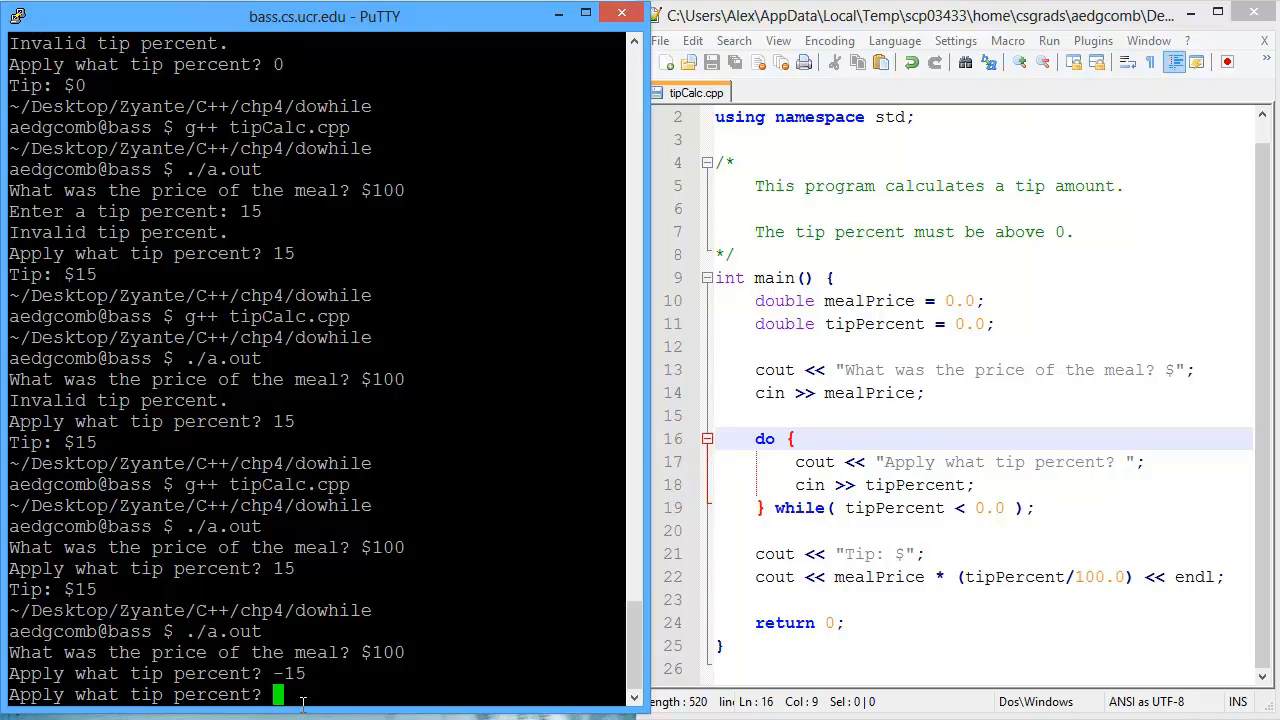
text(-10)
text(-2)
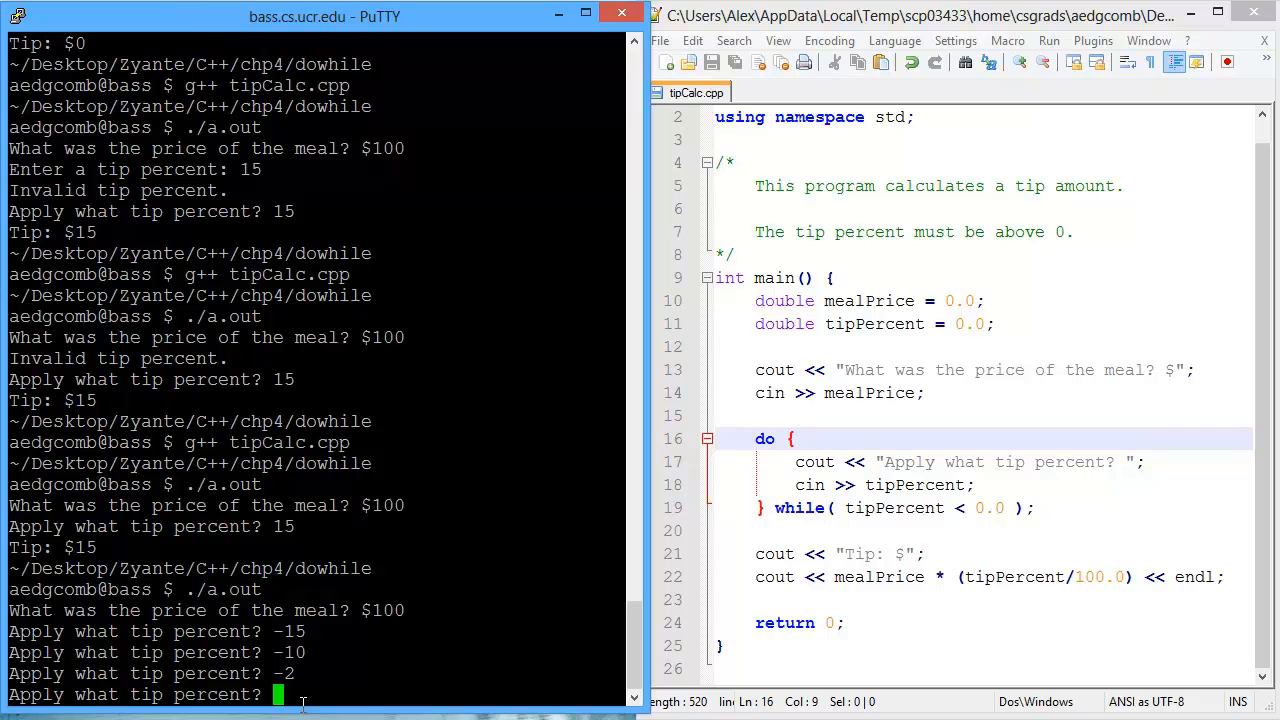
text(-1000)
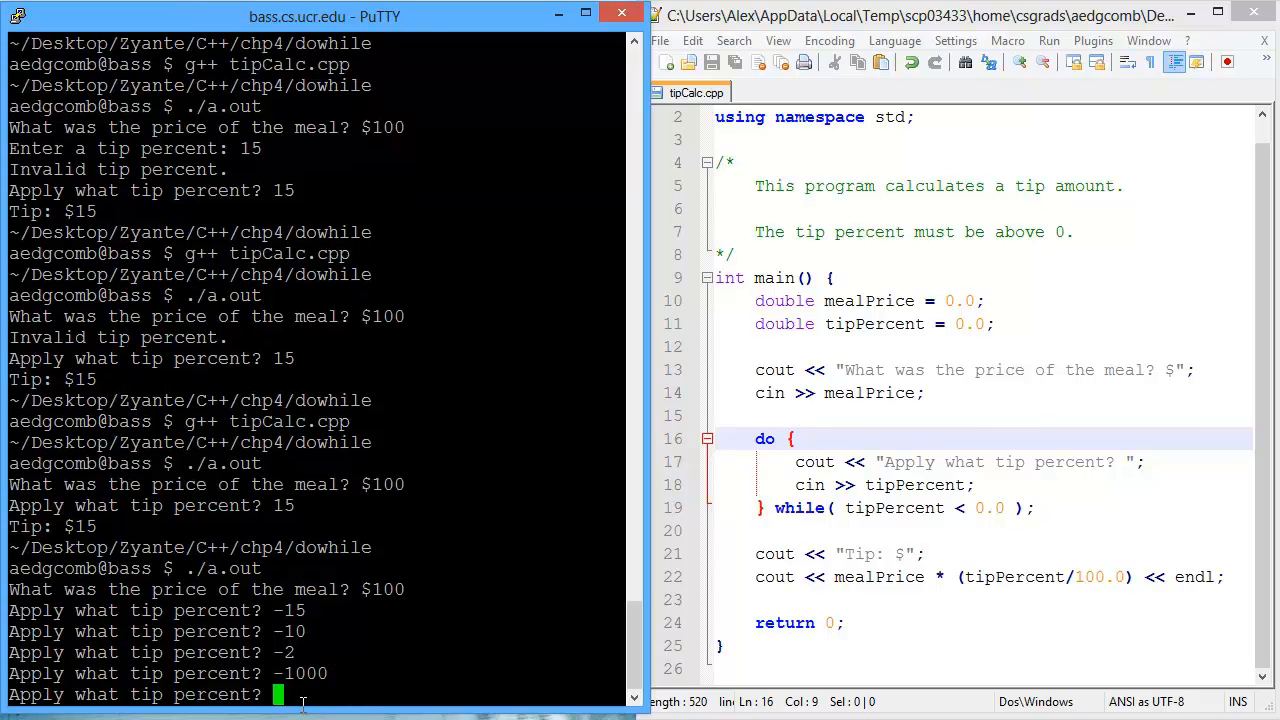
text(10)
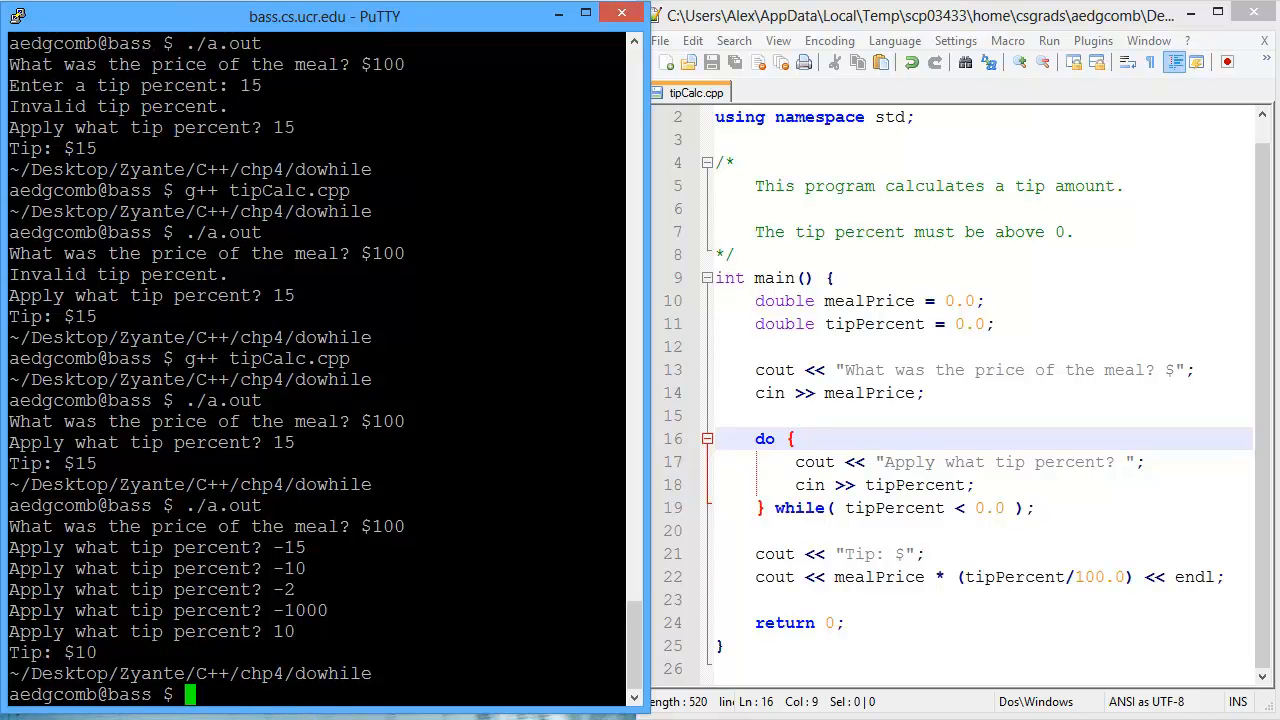
mouse_move(444, 542)
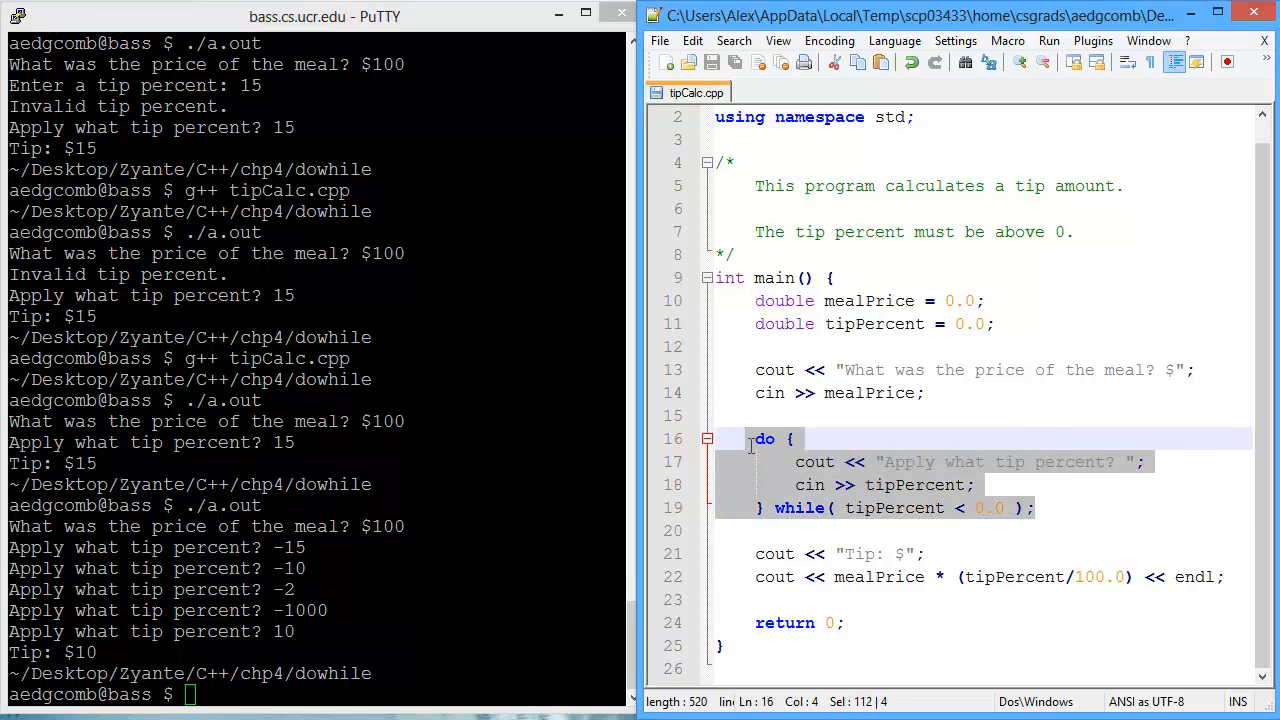
click(810, 440)
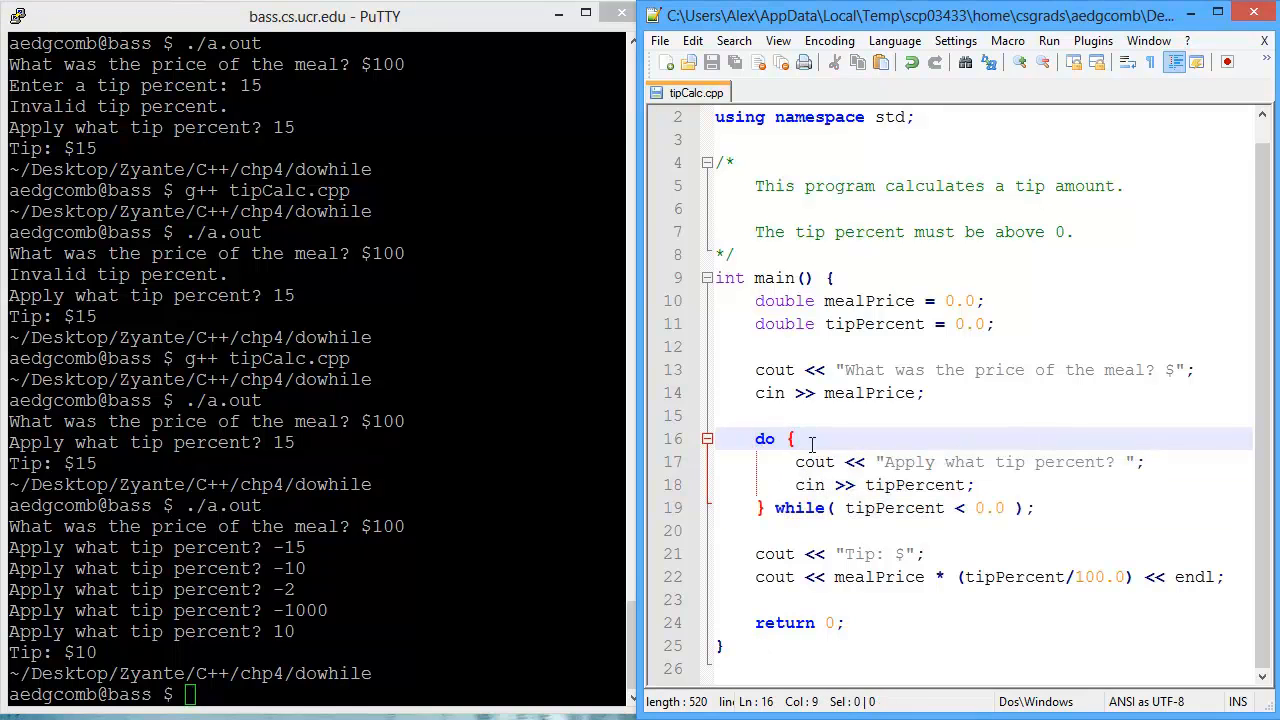